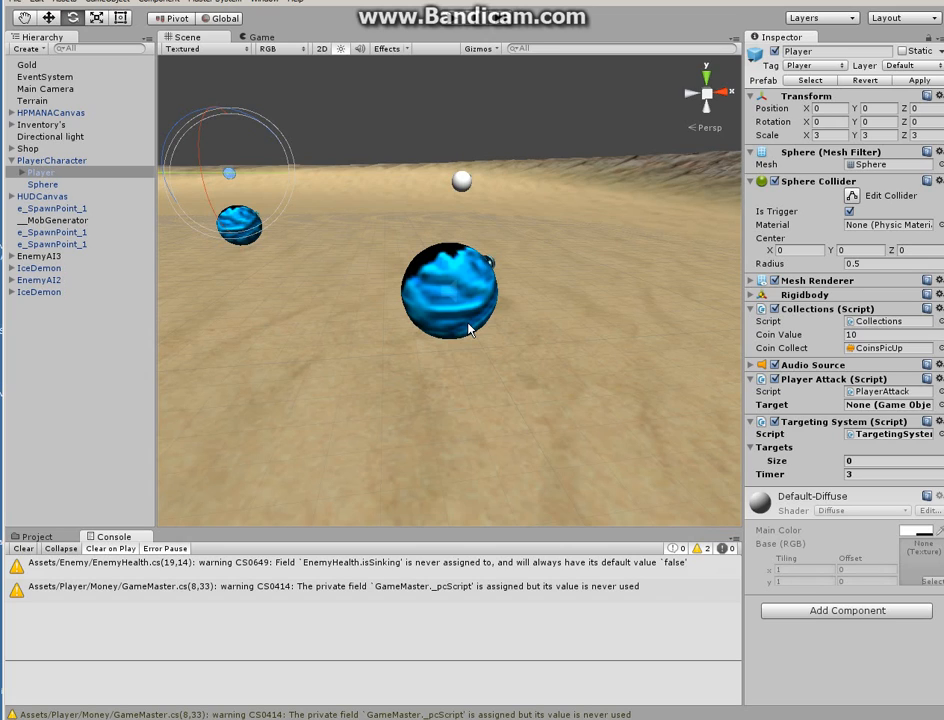
{"action": "mouse_move", "coordinate": [456, 344]}
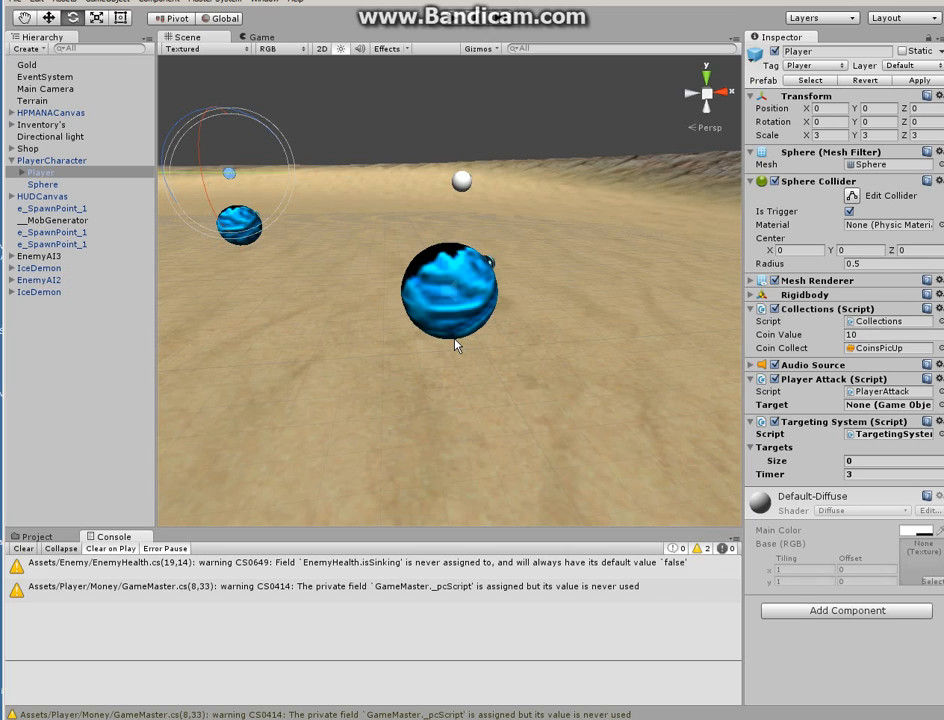
{"action": "mouse_move", "coordinate": [378, 344]}
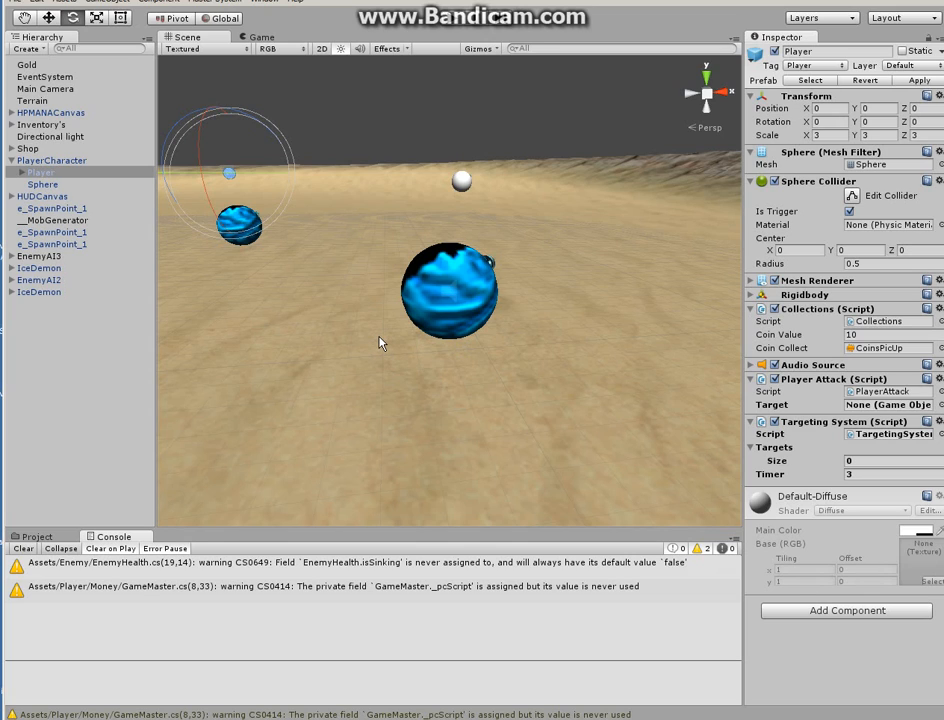
{"action": "mouse_move", "coordinate": [388, 324]}
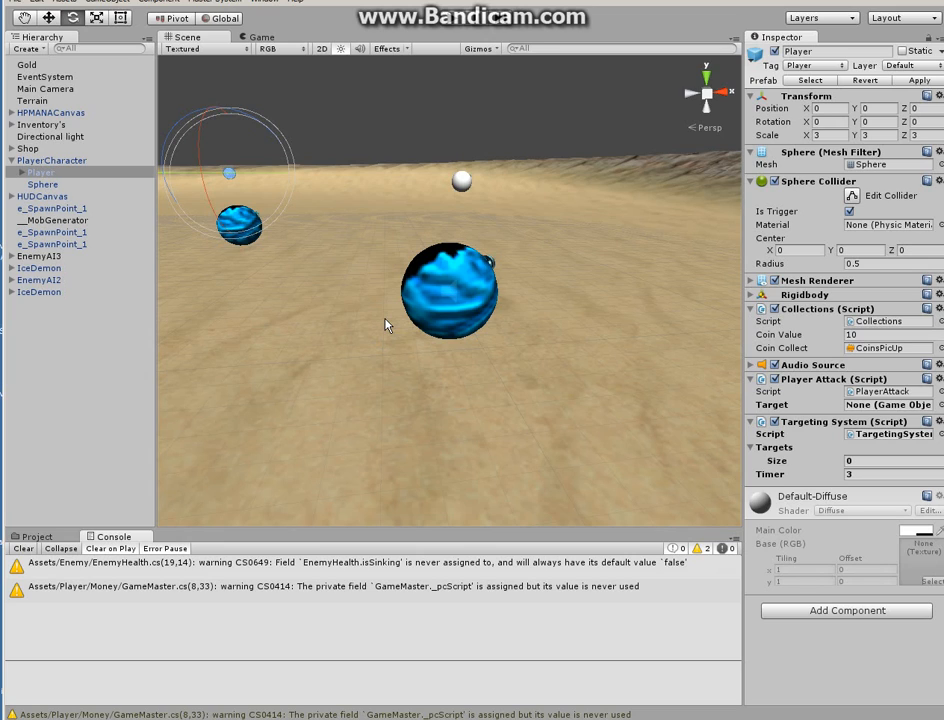
{"action": "mouse_move", "coordinate": [366, 280]}
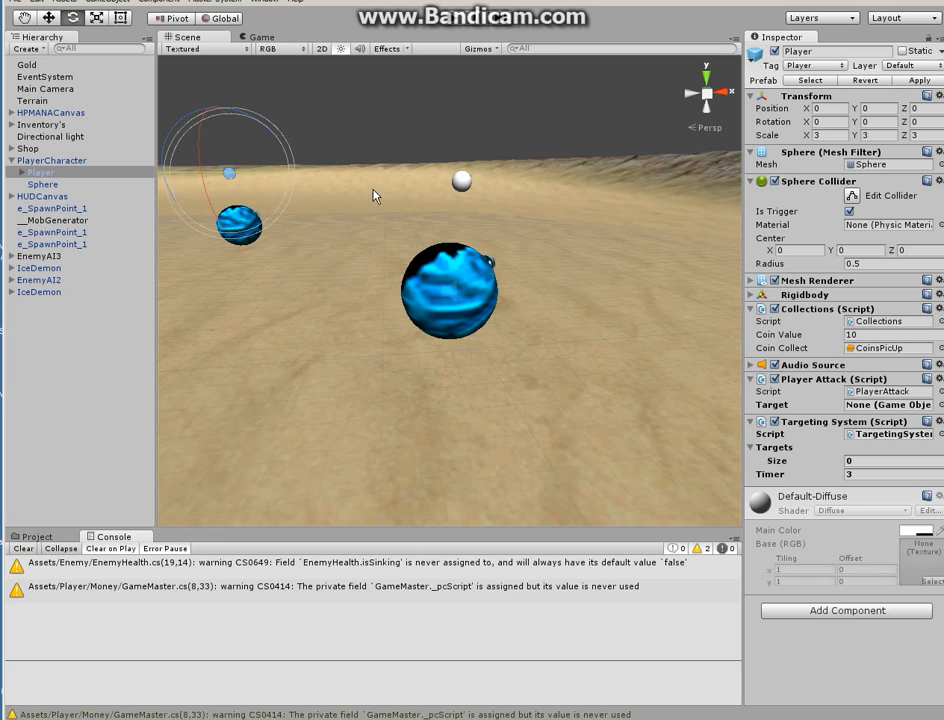
{"action": "mouse_move", "coordinate": [256, 176]}
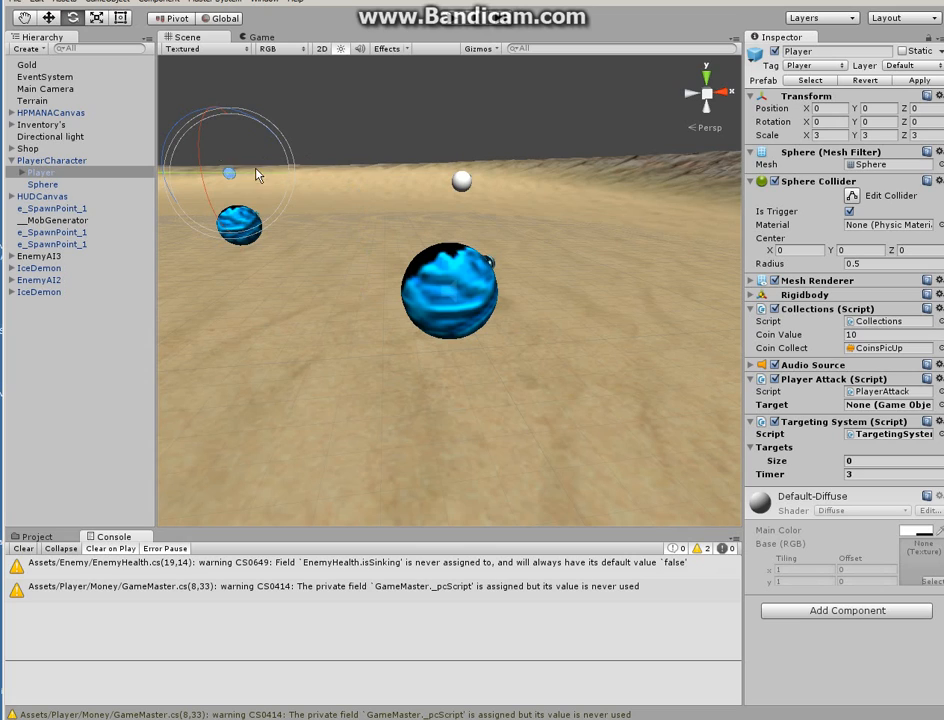
{"action": "mouse_move", "coordinate": [340, 168]}
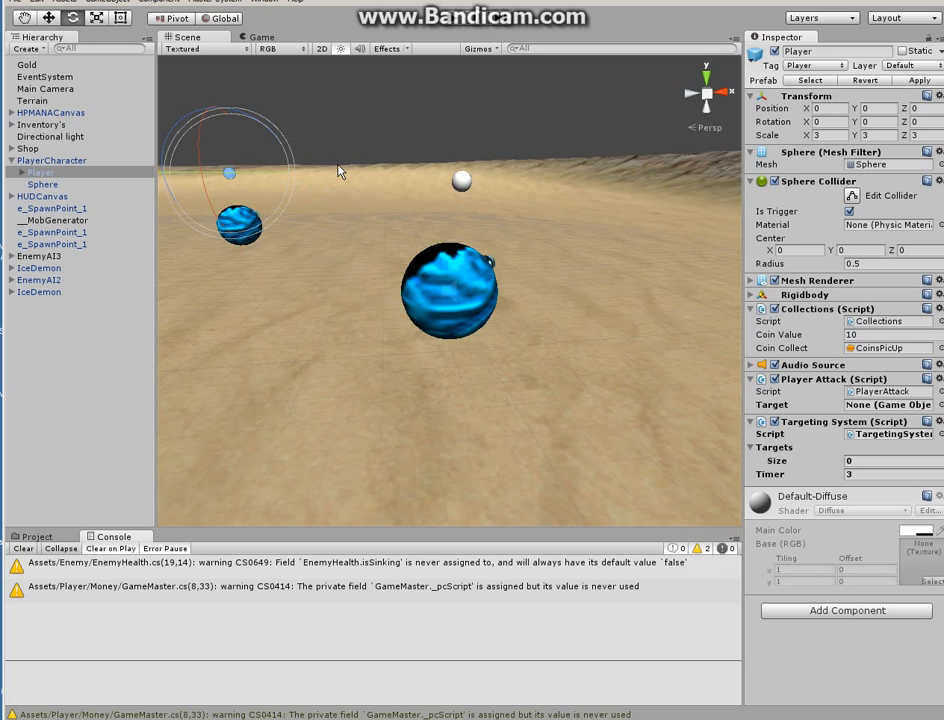
{"action": "mouse_move", "coordinate": [92, 222]}
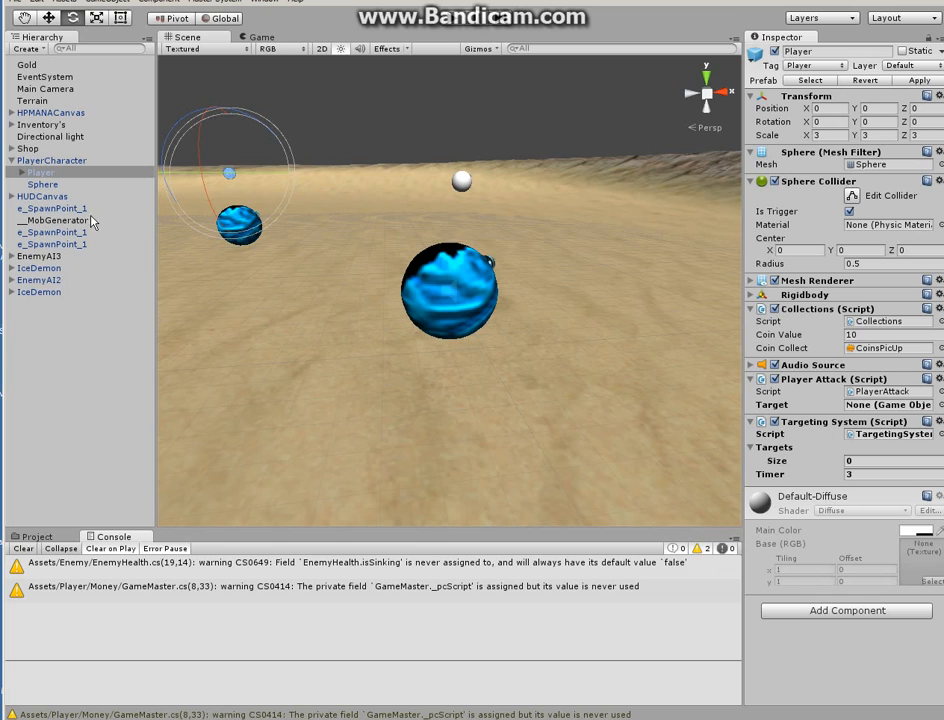
{"action": "mouse_move", "coordinate": [130, 310]}
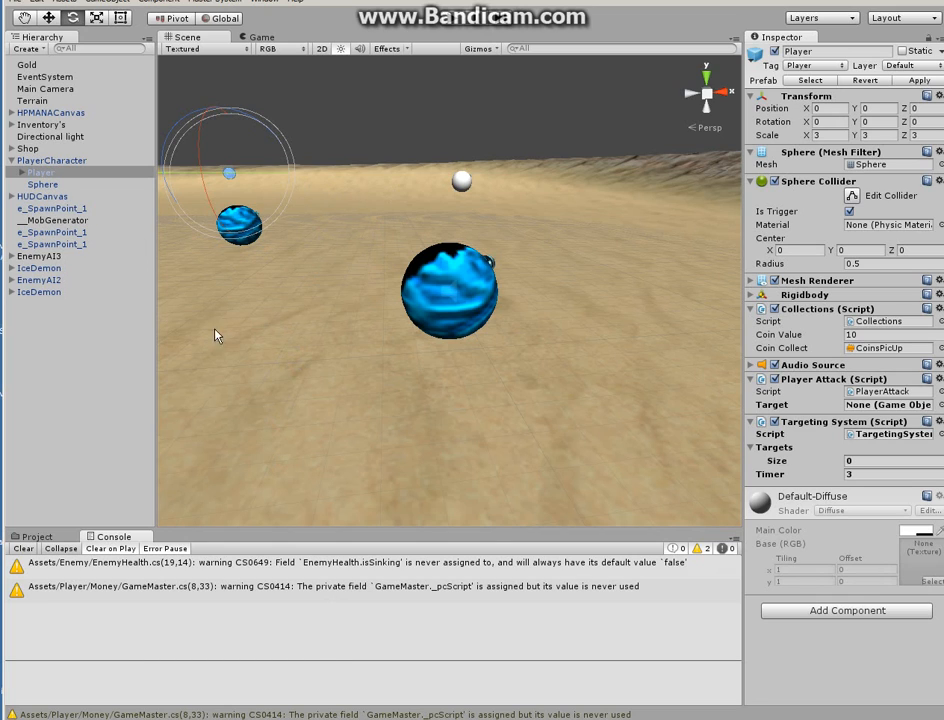
{"action": "mouse_move", "coordinate": [308, 264]}
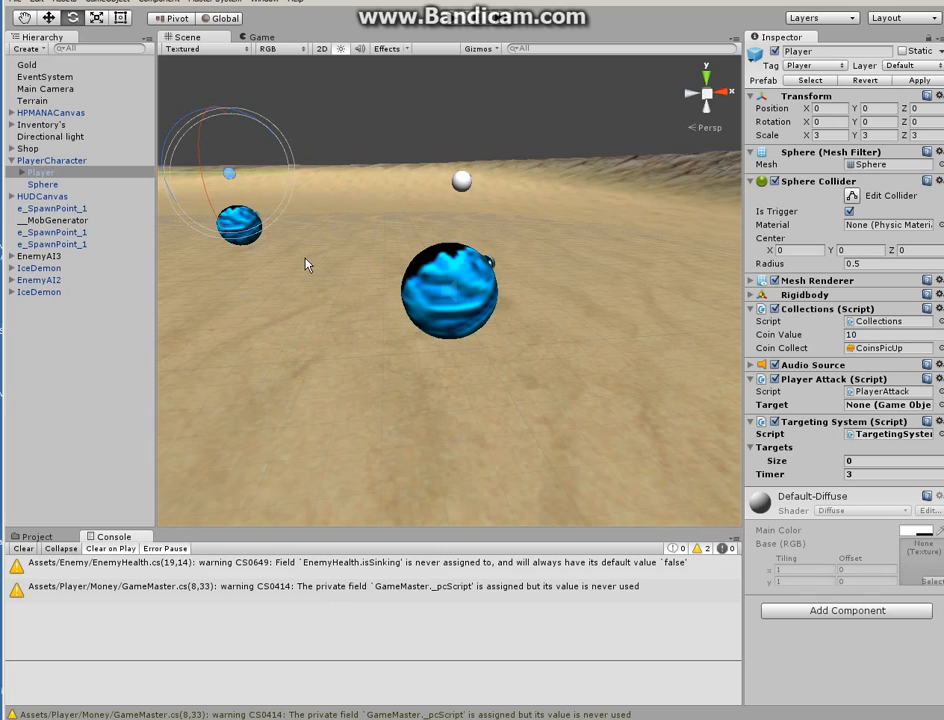
{"action": "mouse_move", "coordinate": [230, 264]}
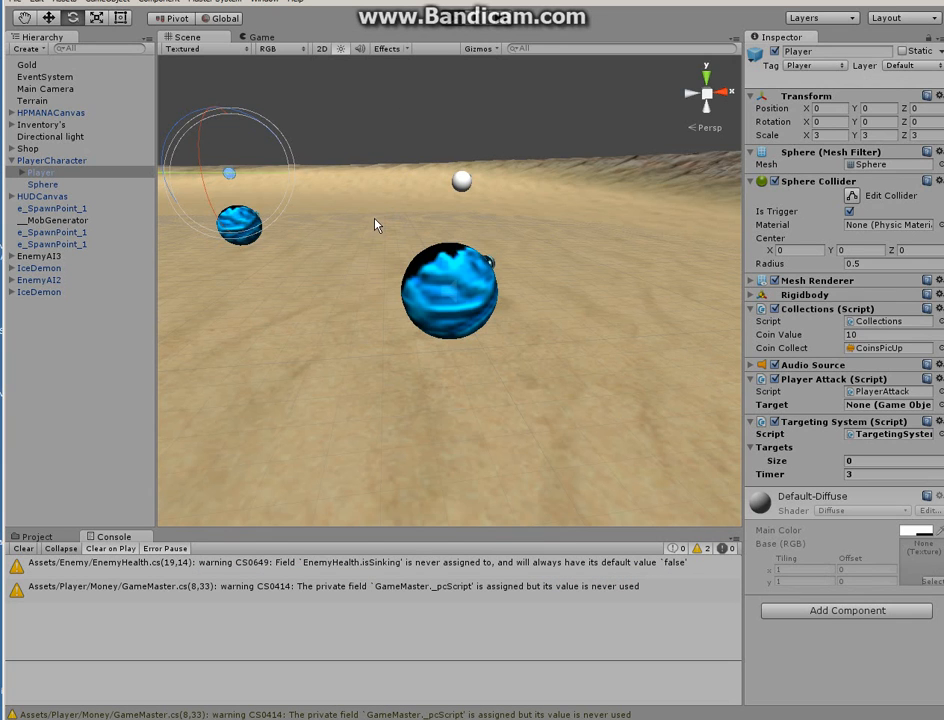
Start the game, roll into an enemy and inspect EnemyAI3's Enemy Health dropping to 90 of 100.
{"action": "left_click", "coordinate": [452, 18]}
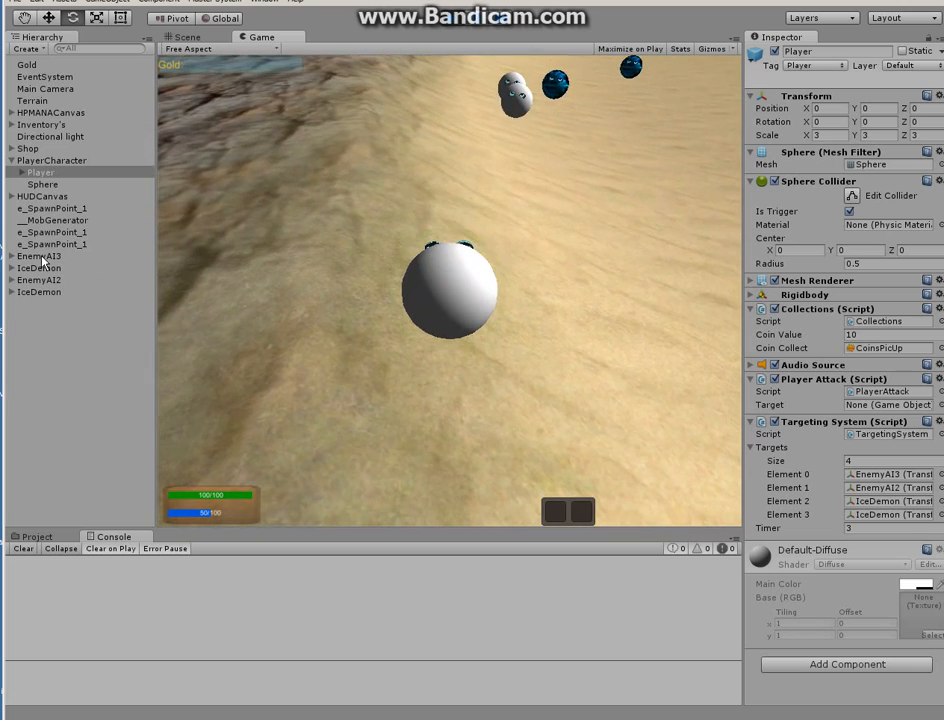
{"action": "left_click", "coordinate": [40, 256]}
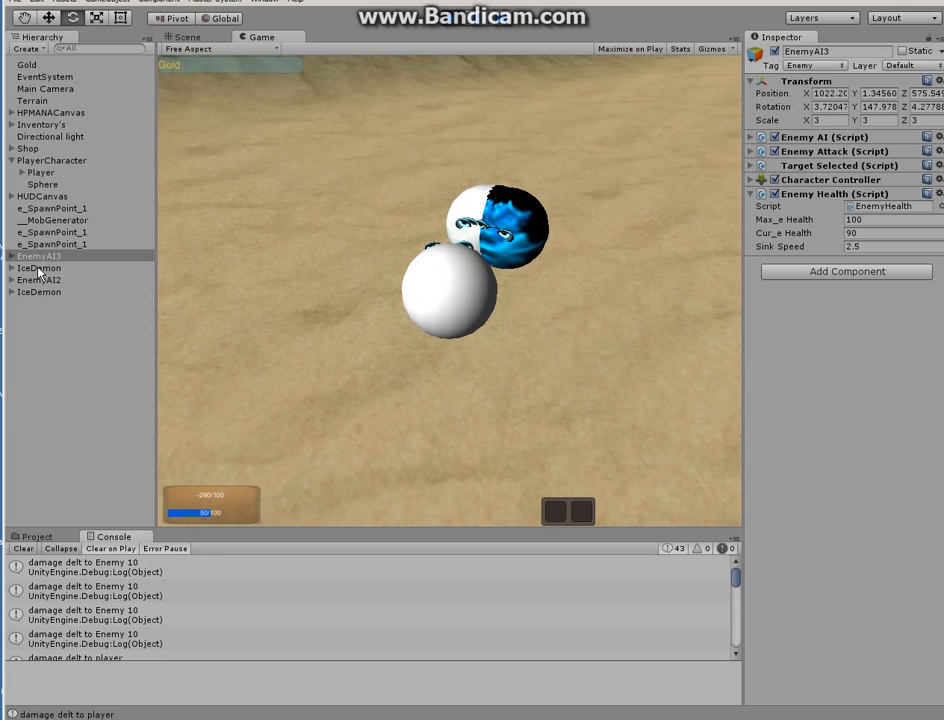
Check the IceDemon's Cur Health reads 290 of 300, then stop the running game.
{"action": "left_click", "coordinate": [40, 268]}
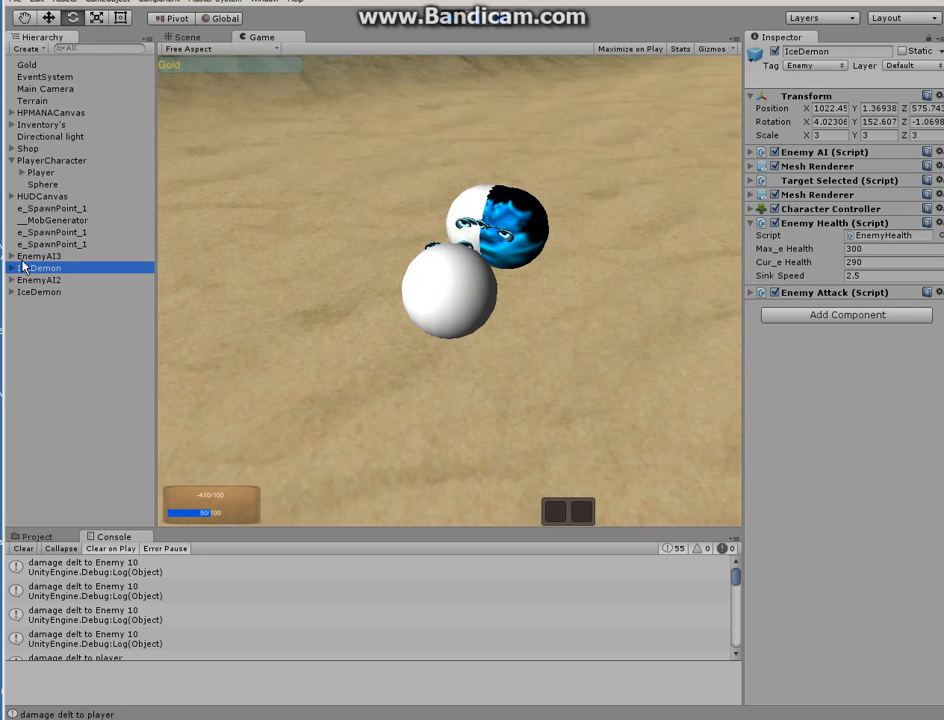
{"action": "left_click", "coordinate": [40, 280]}
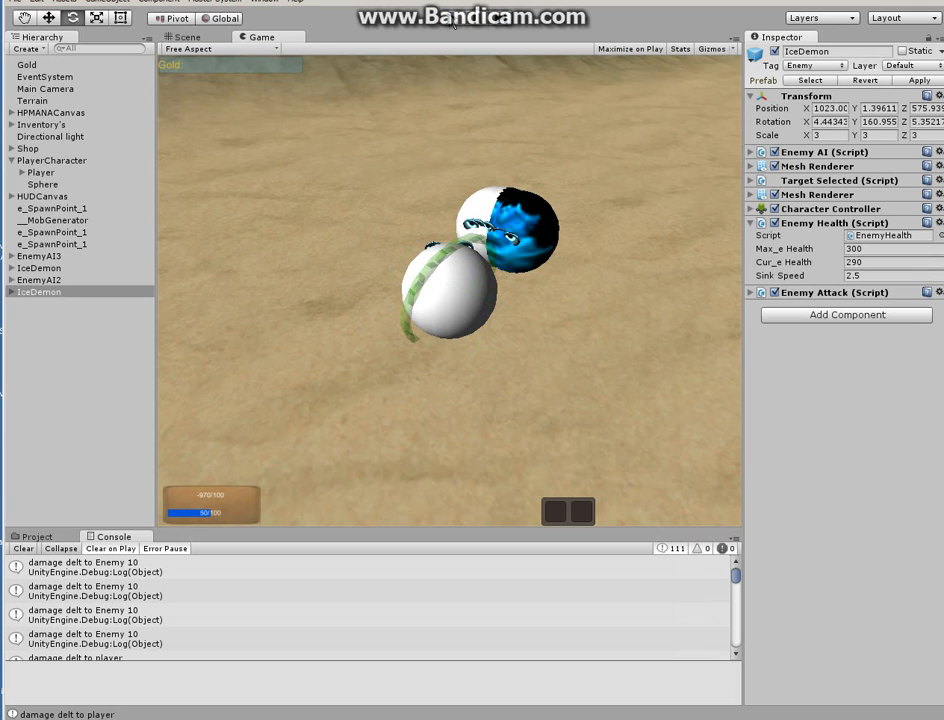
{"action": "left_click", "coordinate": [188, 36]}
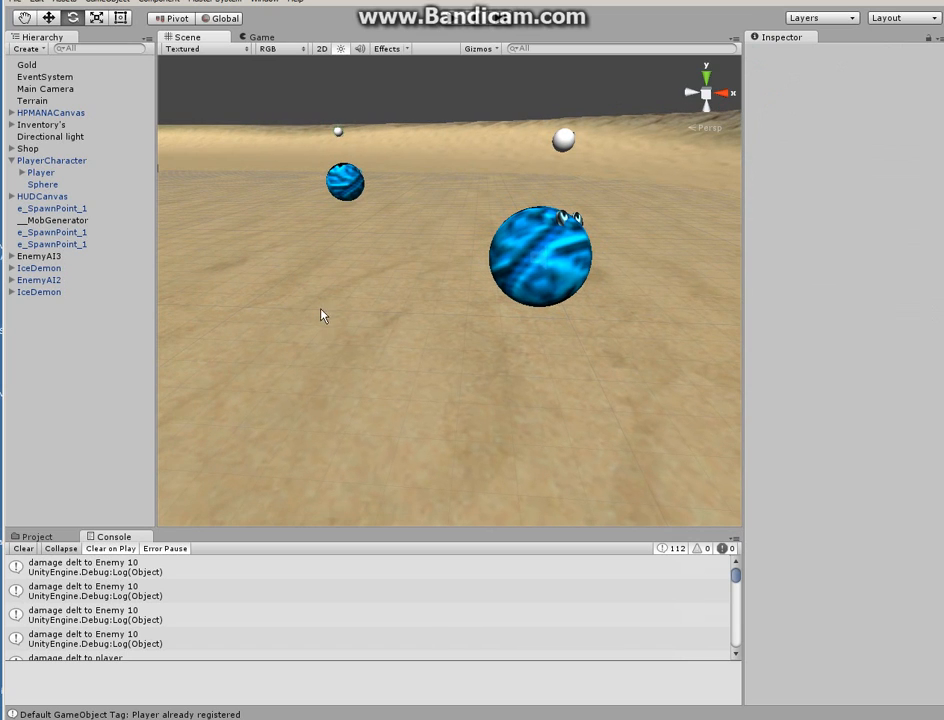
{"action": "mouse_move", "coordinate": [296, 210]}
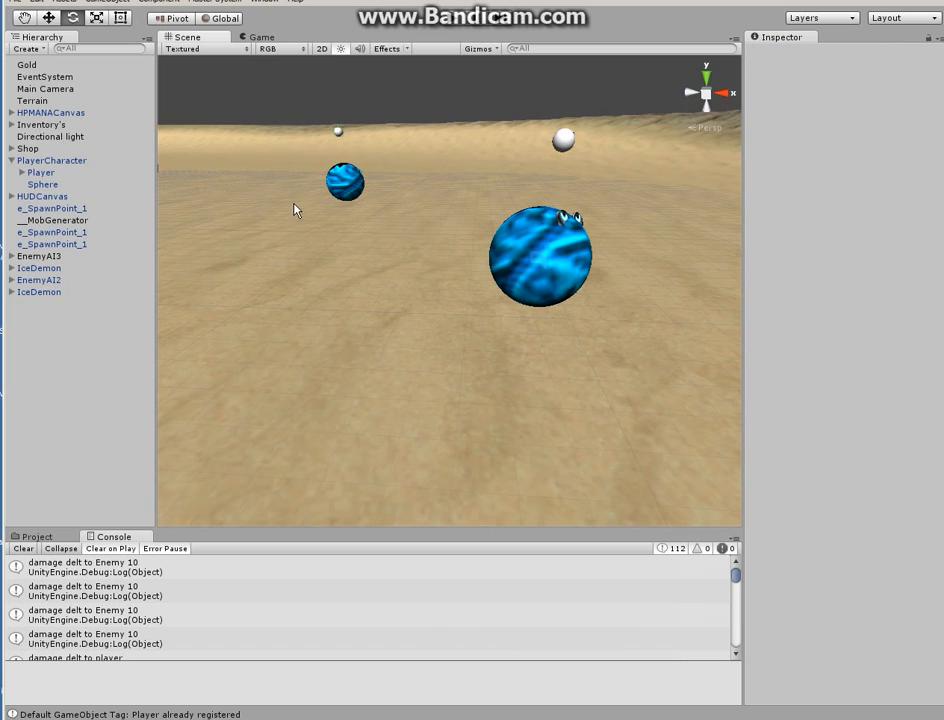
{"action": "mouse_move", "coordinate": [412, 160]}
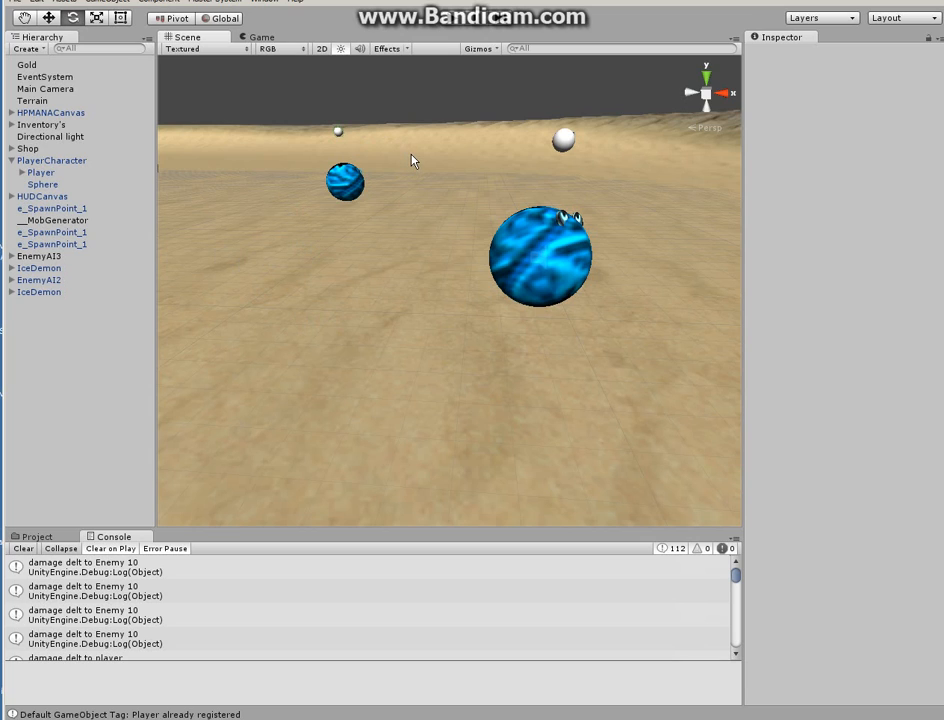
{"action": "mouse_move", "coordinate": [316, 266]}
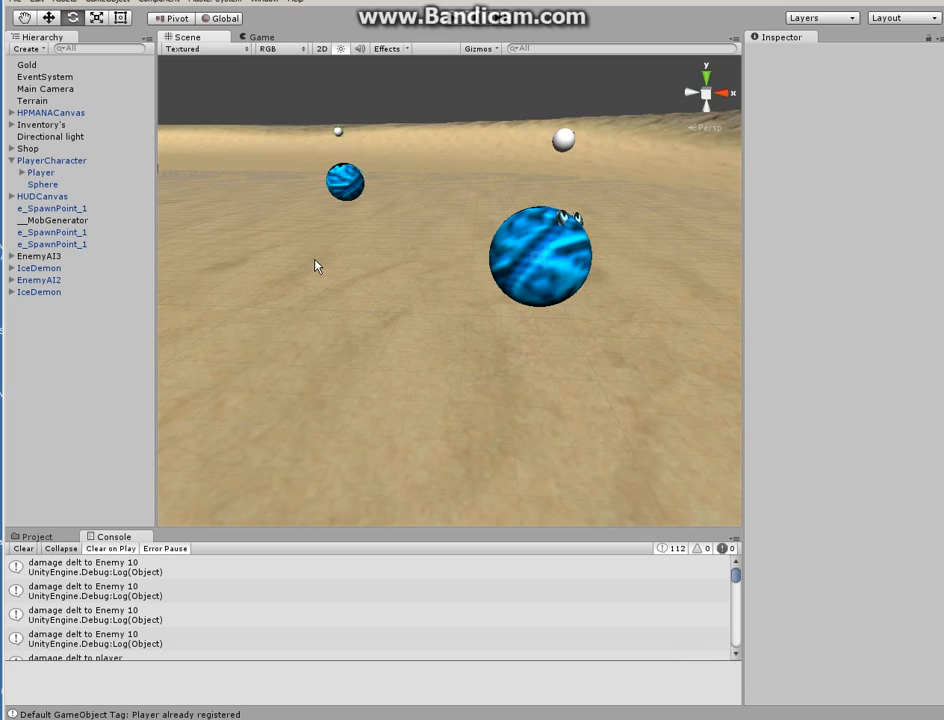
{"action": "mouse_move", "coordinate": [358, 228]}
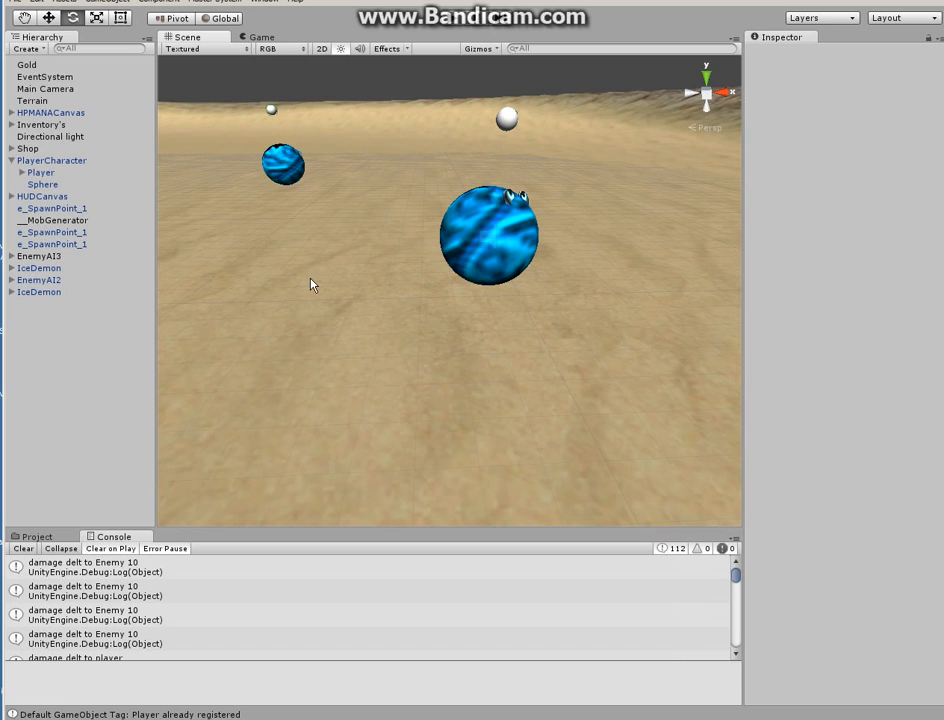
{"action": "mouse_move", "coordinate": [64, 528]}
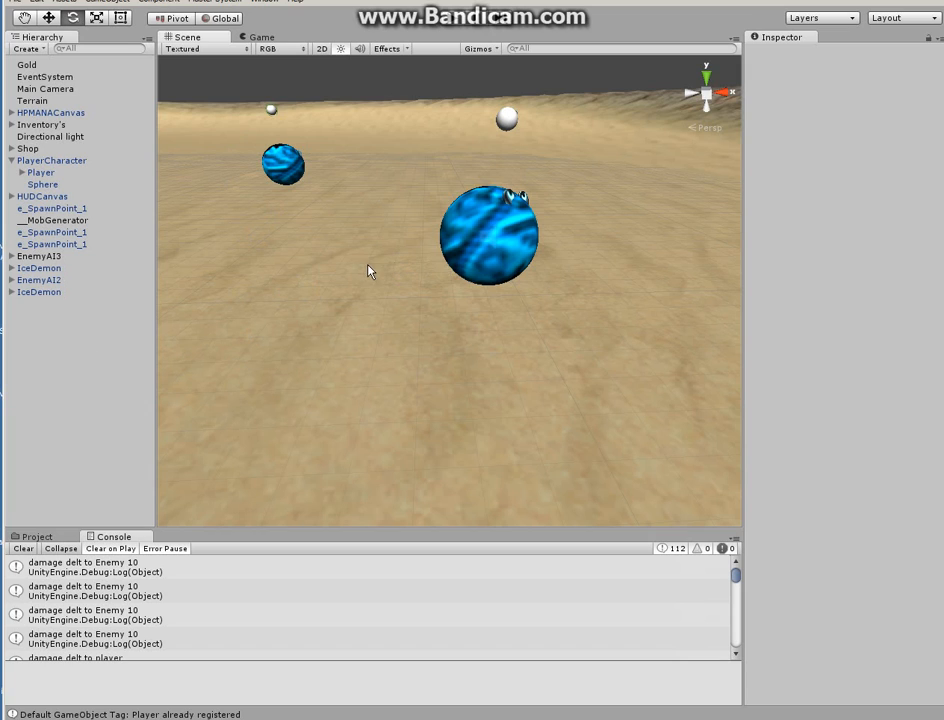
{"action": "mouse_move", "coordinate": [274, 288]}
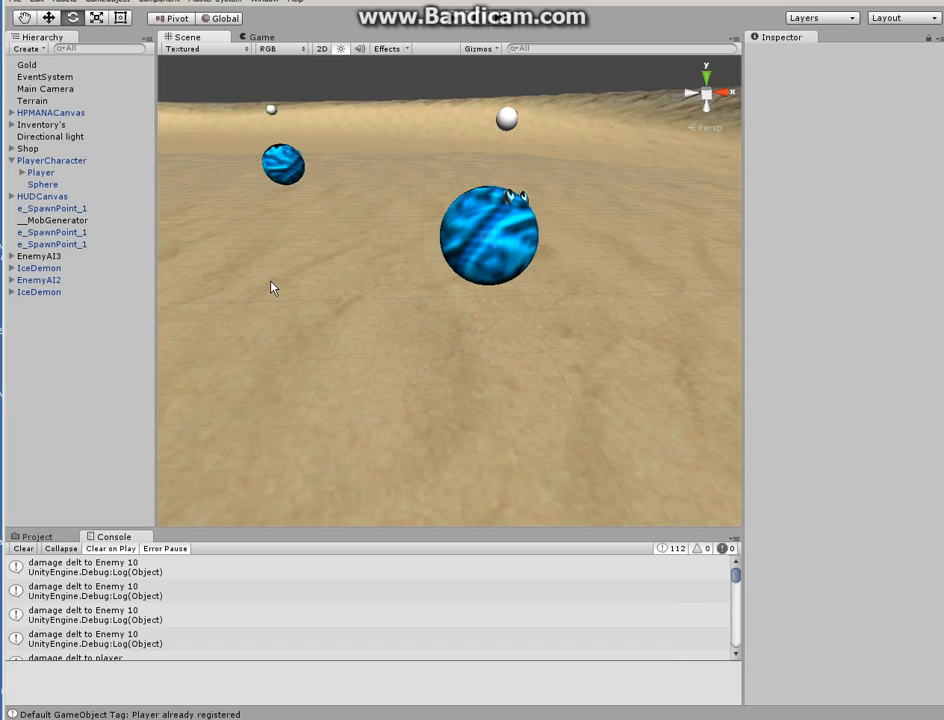
{"action": "mouse_move", "coordinate": [314, 260]}
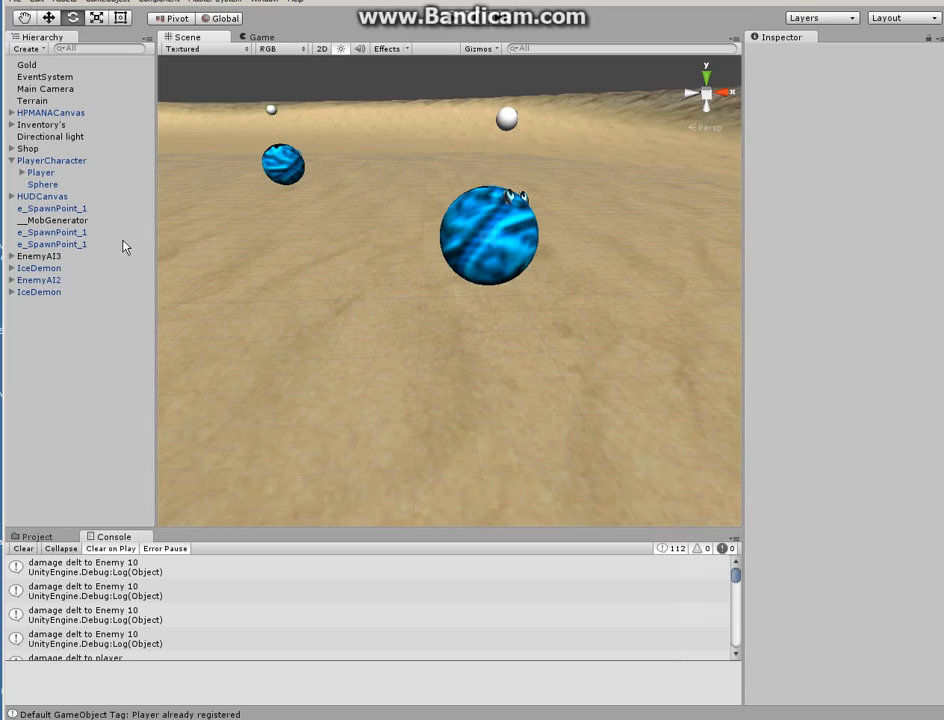
Review EnemyAI3 and IceDemon components, then select Player to show its attack and targeting scripts.
{"action": "left_click", "coordinate": [40, 256]}
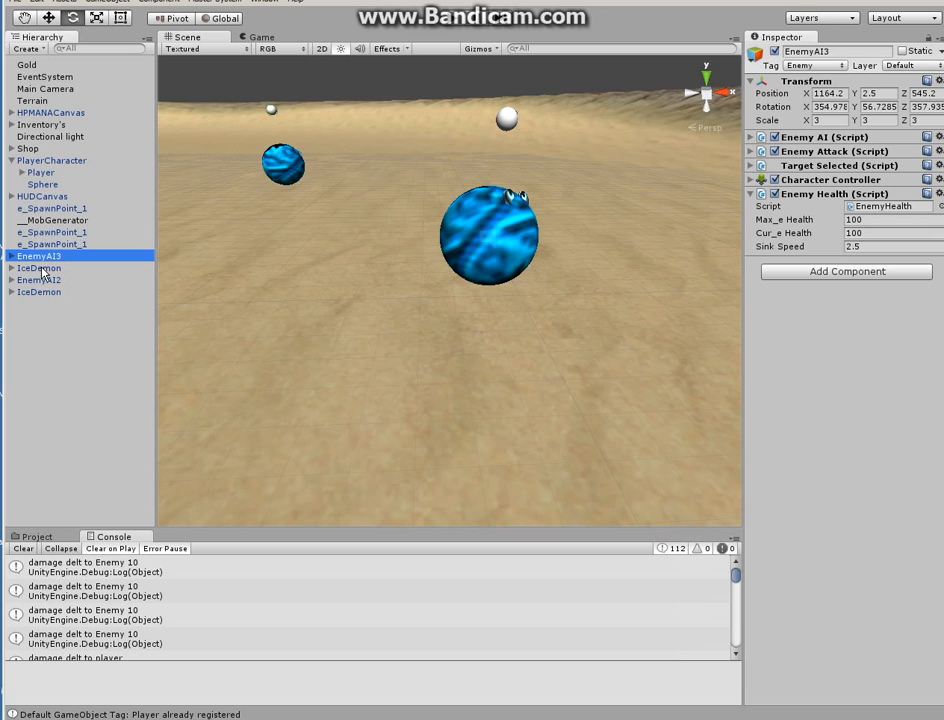
{"action": "left_click", "coordinate": [40, 292]}
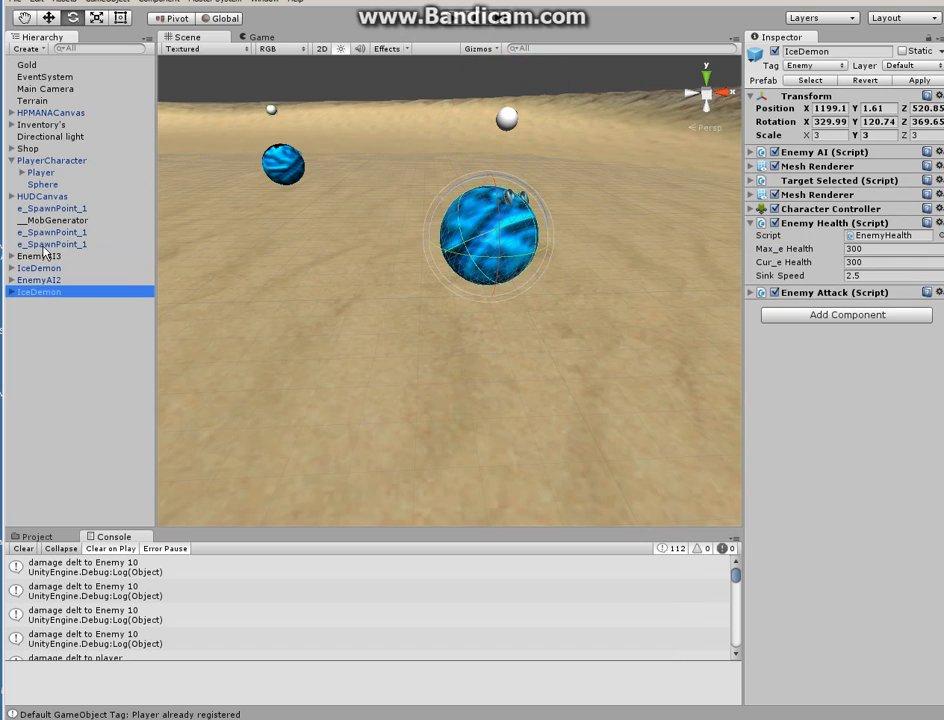
{"action": "left_click", "coordinate": [40, 256]}
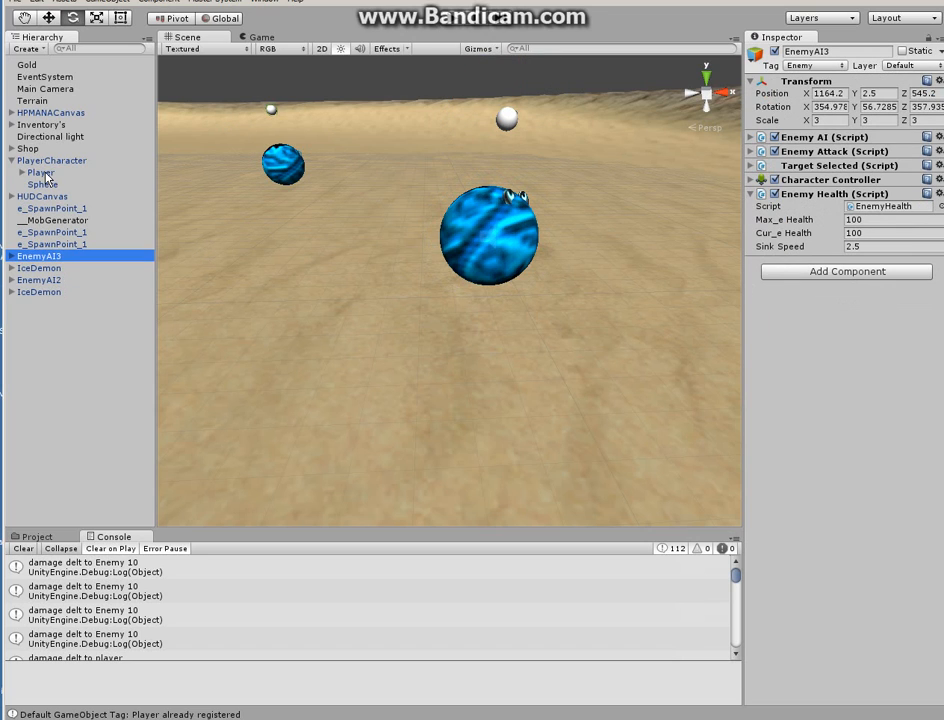
{"action": "left_click", "coordinate": [40, 172]}
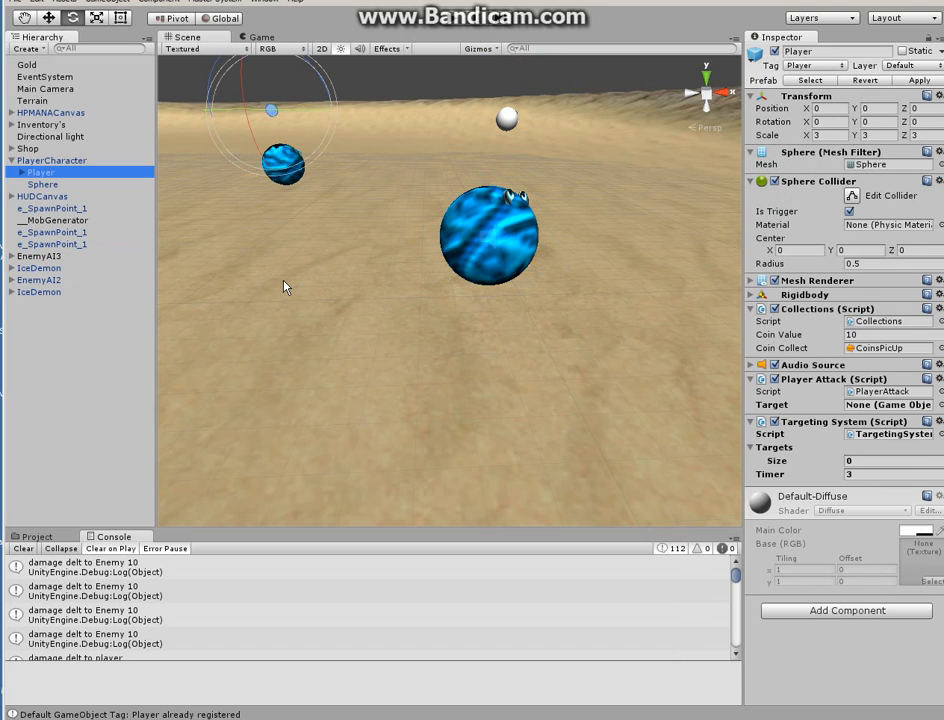
{"action": "left_click", "coordinate": [40, 172]}
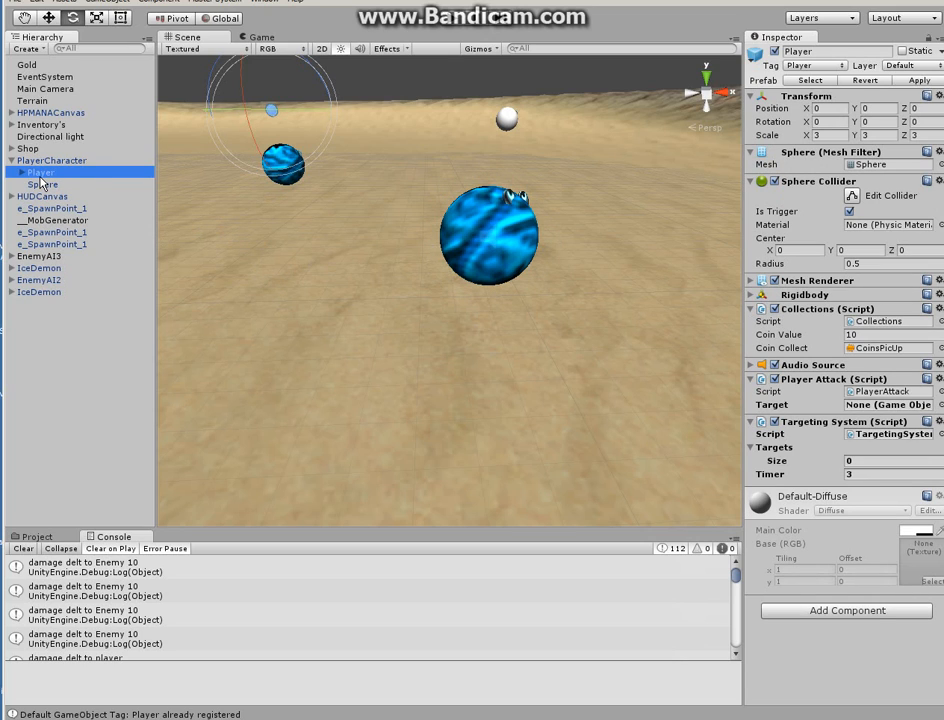
{"action": "mouse_move", "coordinate": [210, 206]}
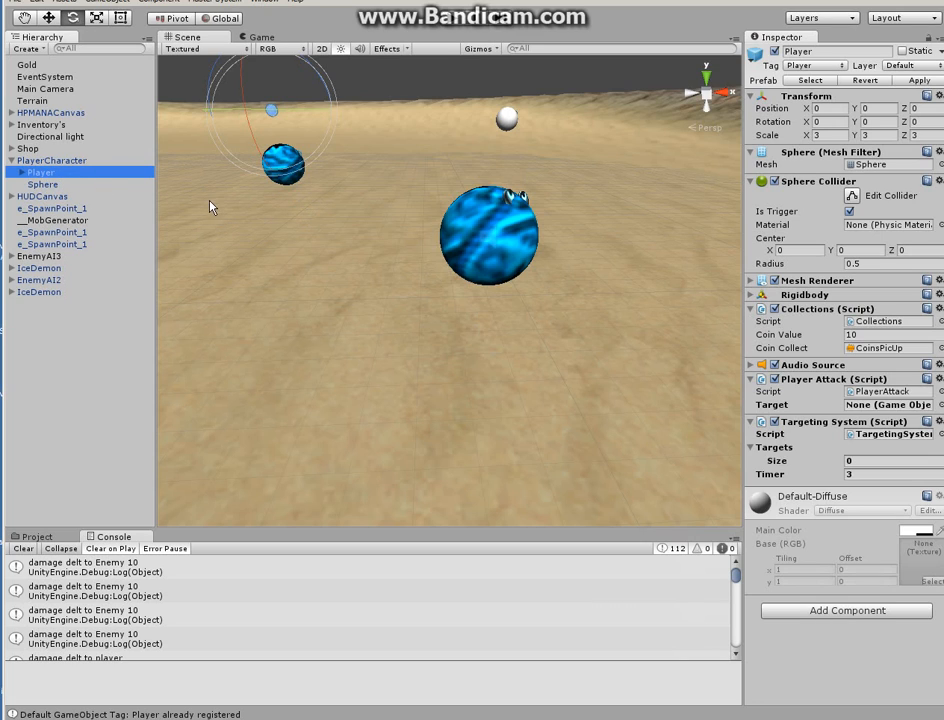
{"action": "mouse_move", "coordinate": [248, 210]}
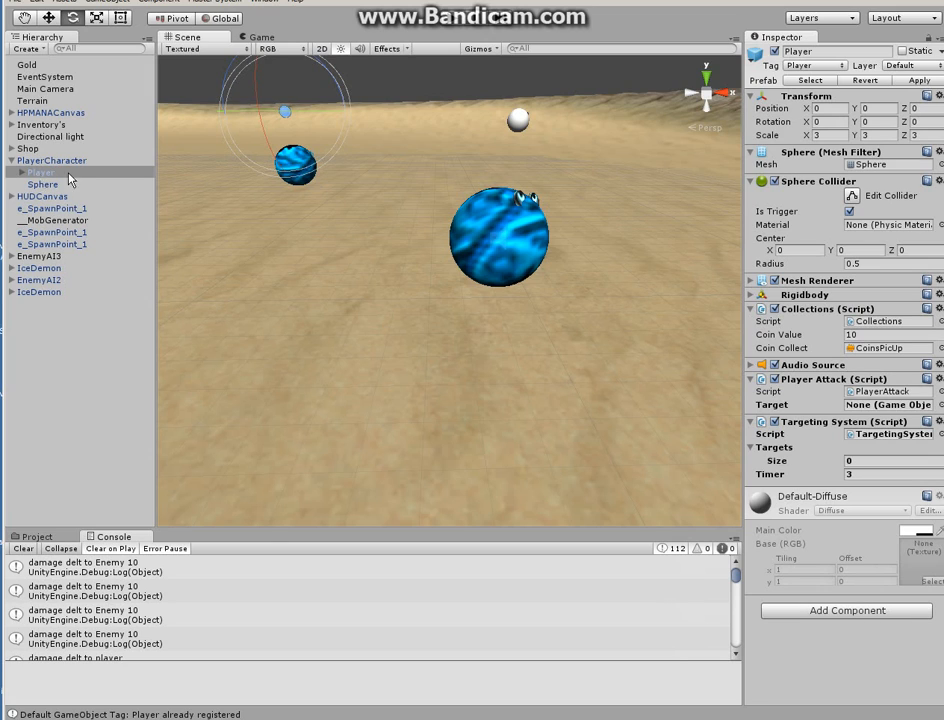
{"action": "mouse_move", "coordinate": [364, 224]}
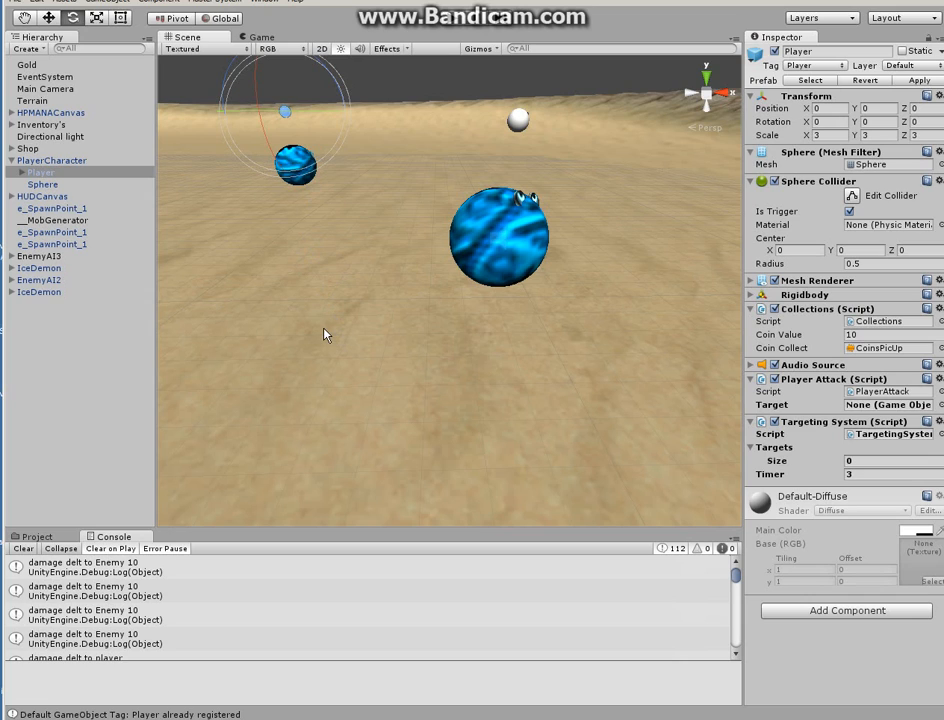
{"action": "mouse_move", "coordinate": [378, 332]}
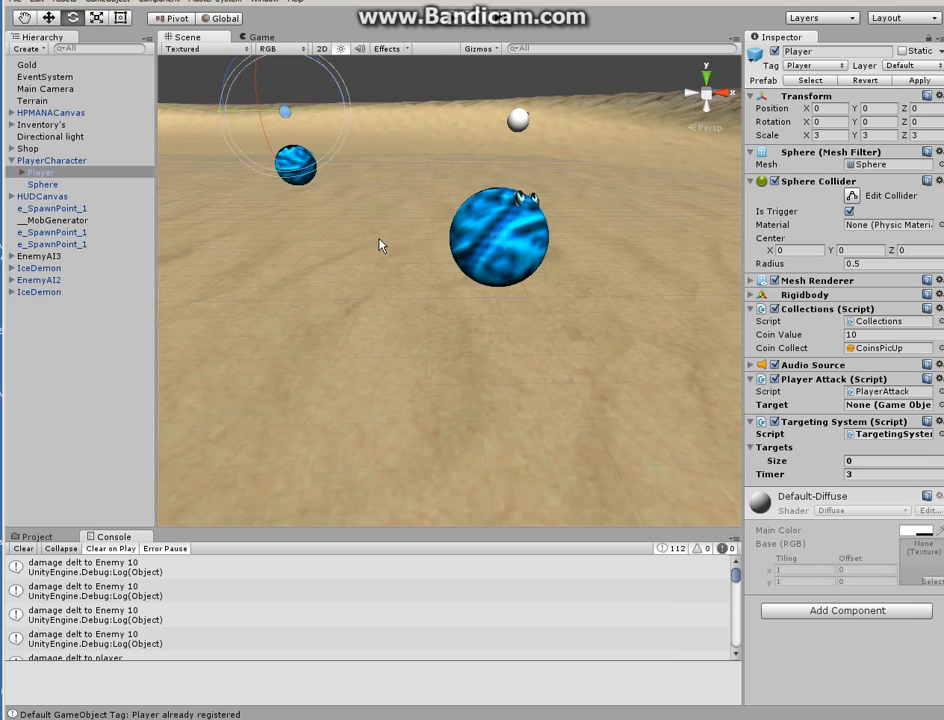
{"action": "mouse_move", "coordinate": [258, 244]}
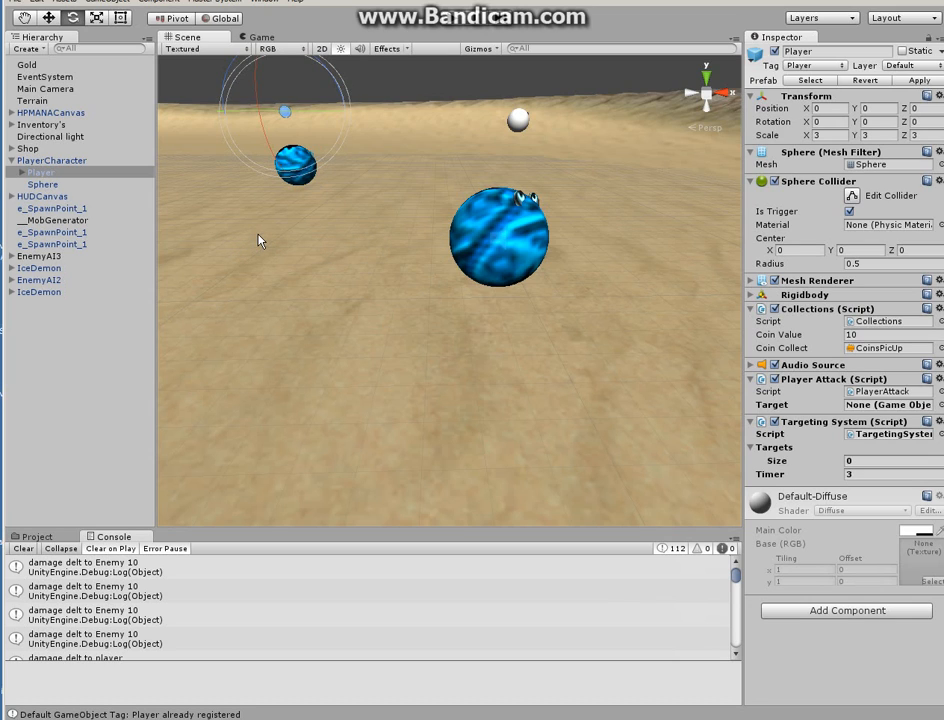
{"action": "mouse_move", "coordinate": [296, 212]}
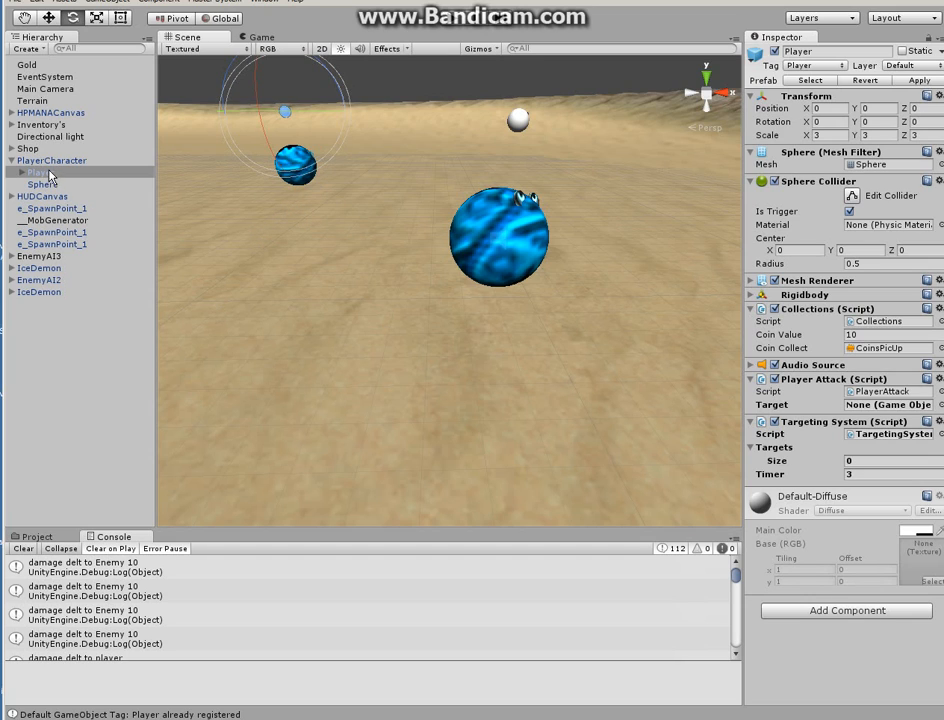
{"action": "left_click", "coordinate": [40, 172]}
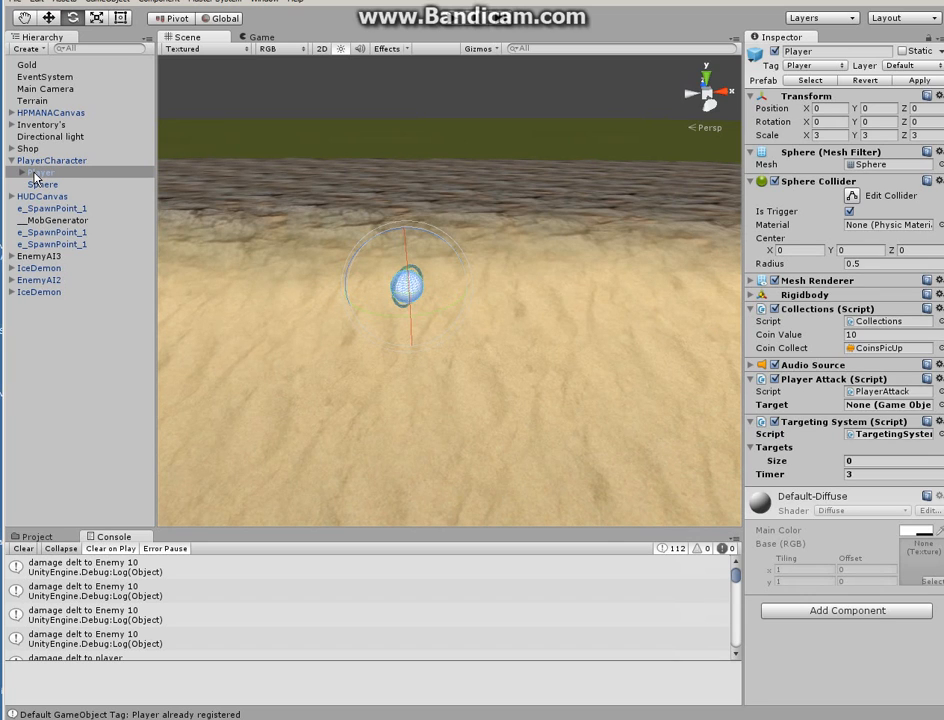
Bring up the Player's creation menu to add a 3D Object > Sphere child.
{"action": "right_click", "coordinate": [40, 172]}
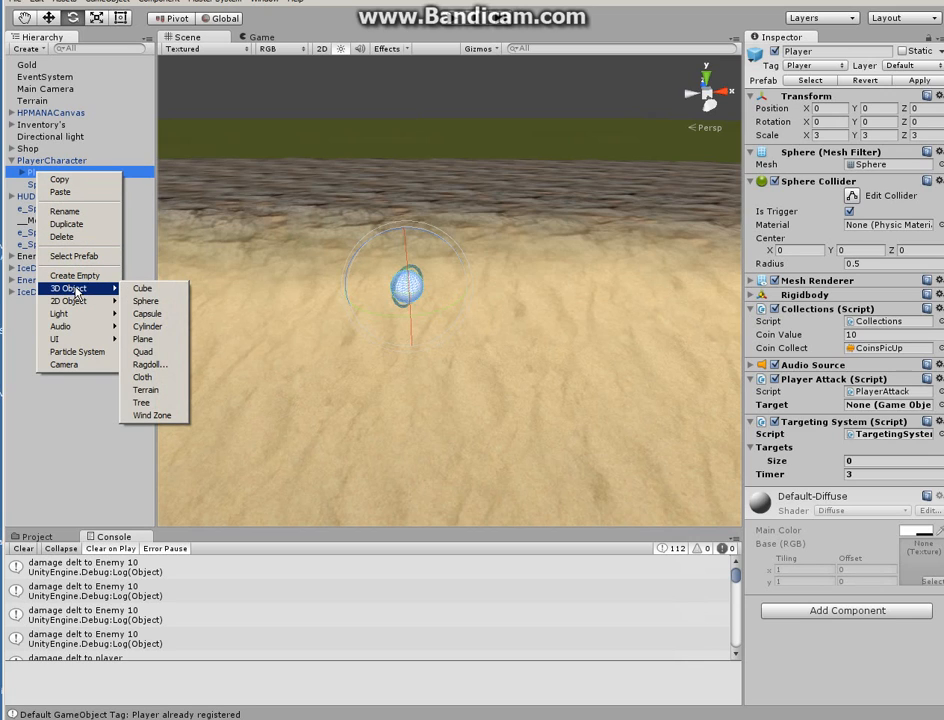
{"action": "mouse_move", "coordinate": [146, 300]}
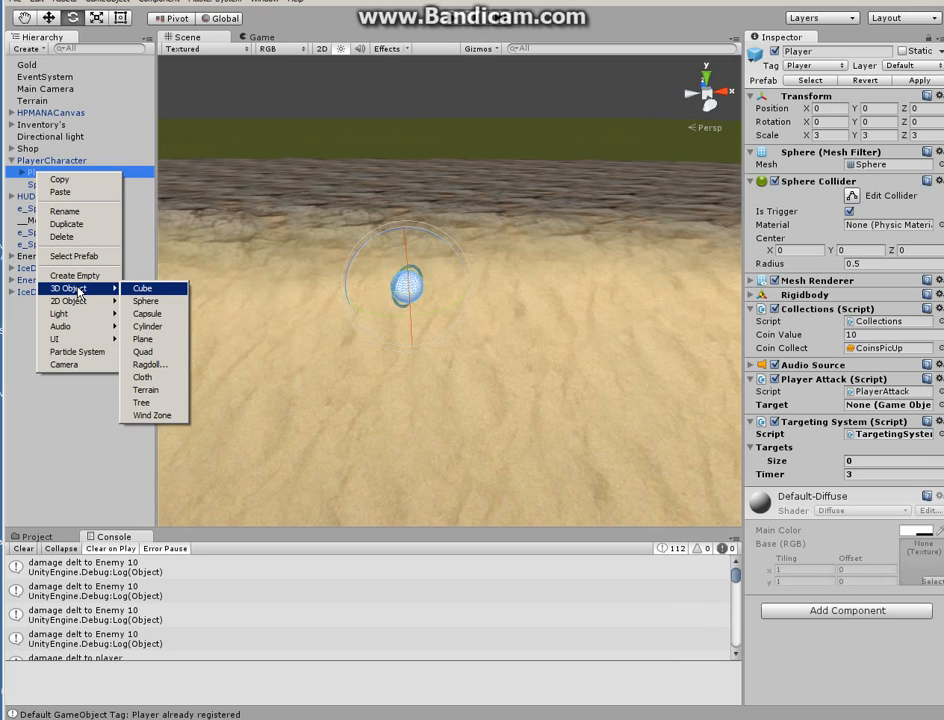
{"action": "mouse_move", "coordinate": [148, 312]}
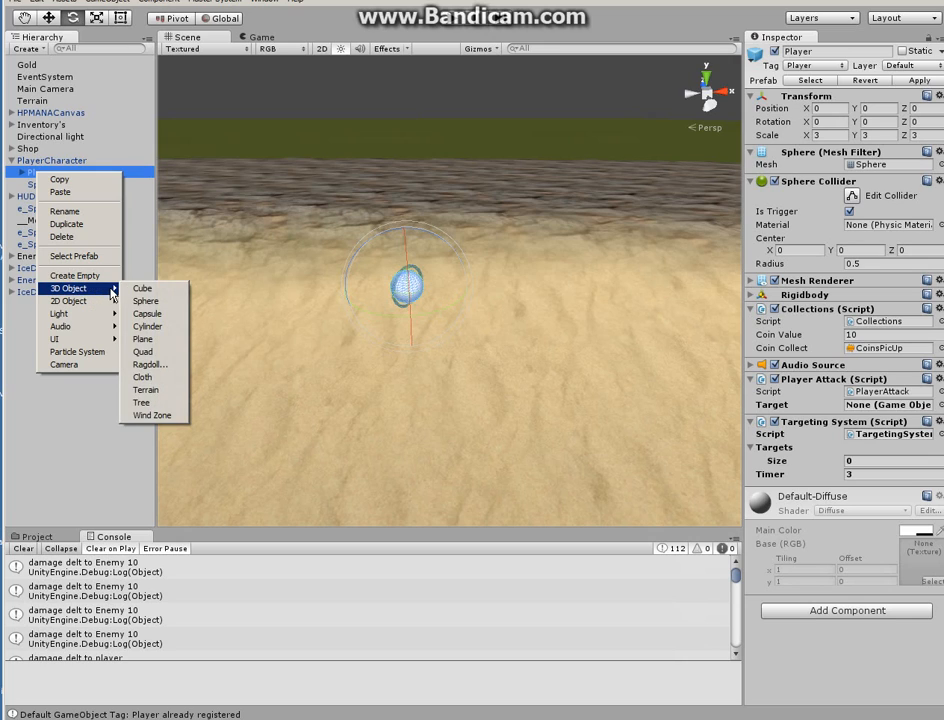
{"action": "mouse_move", "coordinate": [148, 312]}
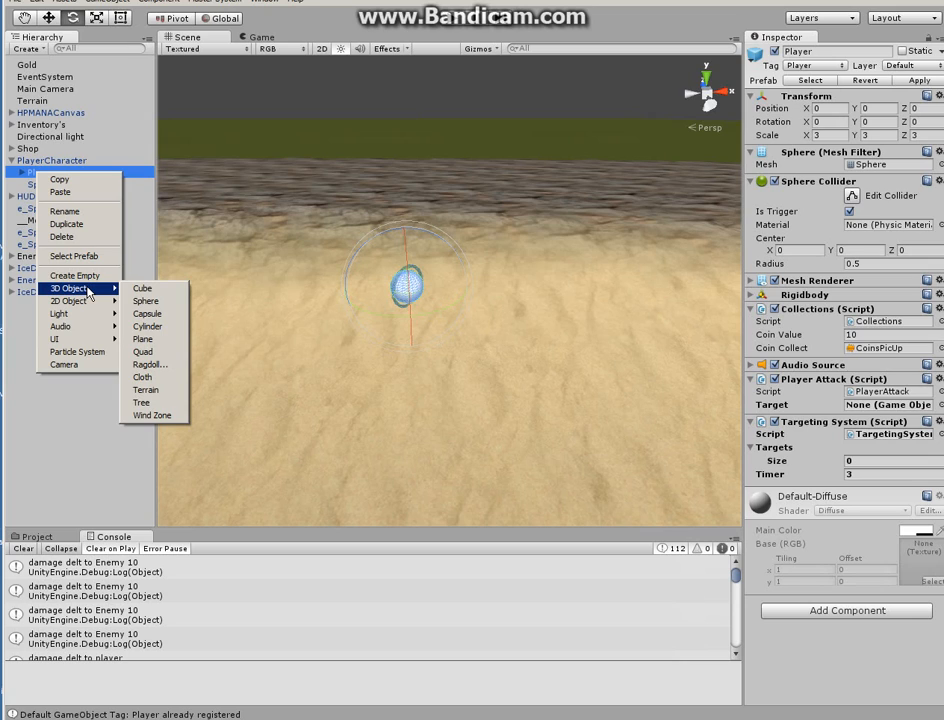
{"action": "mouse_move", "coordinate": [142, 288]}
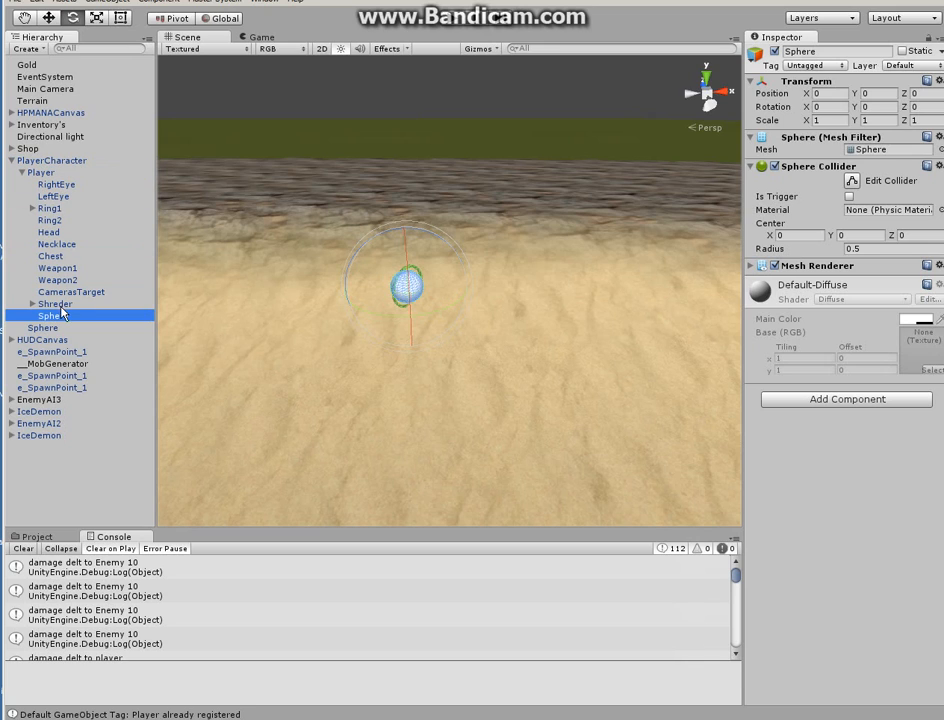
Keep the new child Sphere's name and frame it in the Scene view for scaling to about 2.65.
{"action": "double_click", "coordinate": [48, 316]}
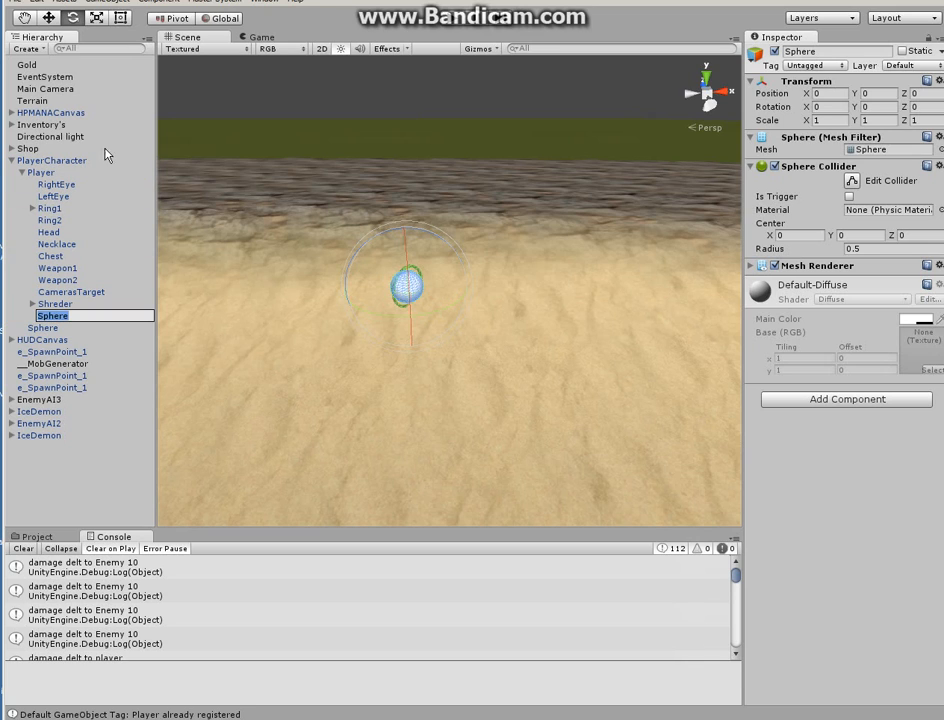
{"action": "left_click", "coordinate": [52, 316]}
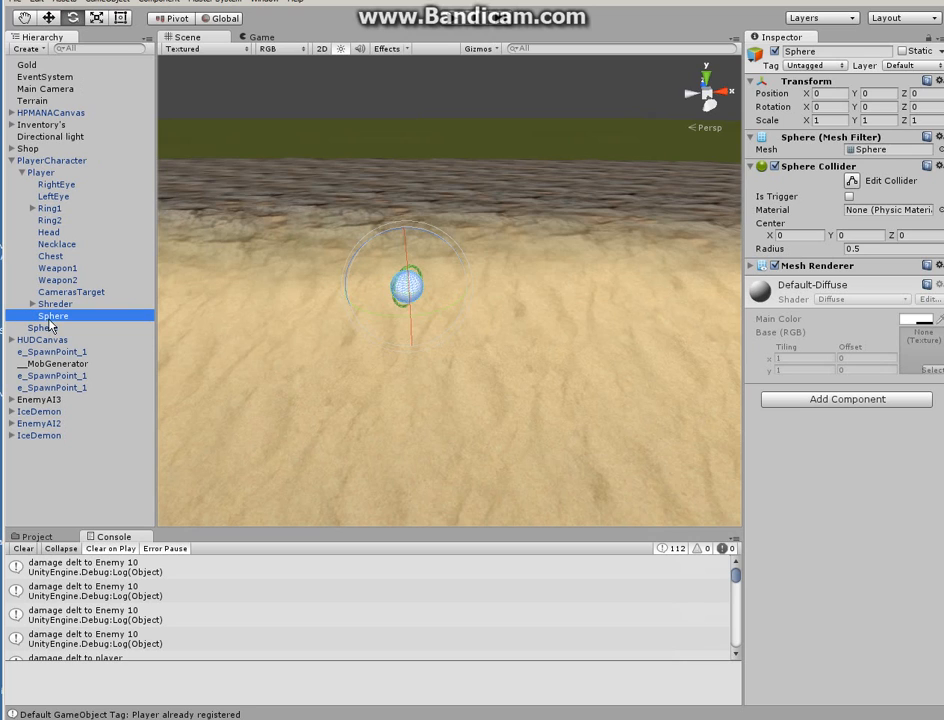
{"action": "double_click", "coordinate": [52, 316]}
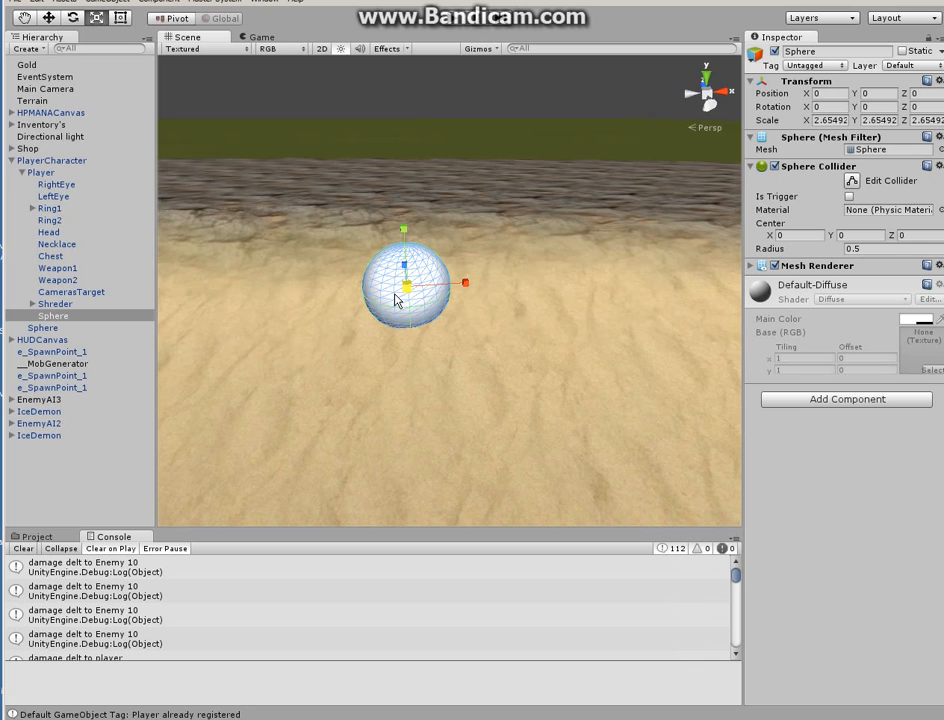
{"action": "mouse_move", "coordinate": [450, 292]}
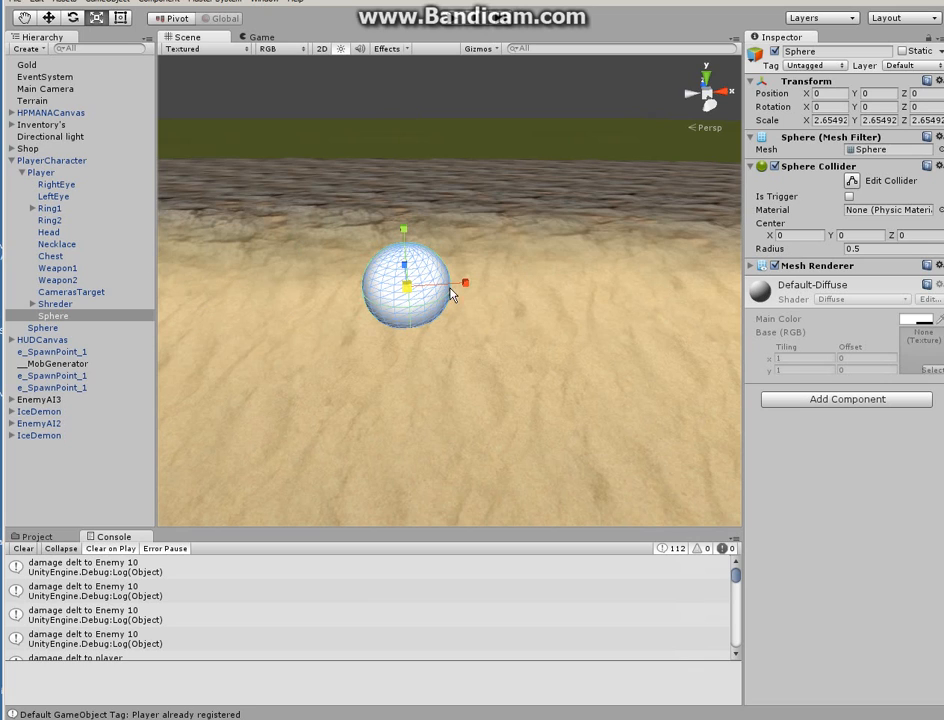
{"action": "mouse_move", "coordinate": [248, 220]}
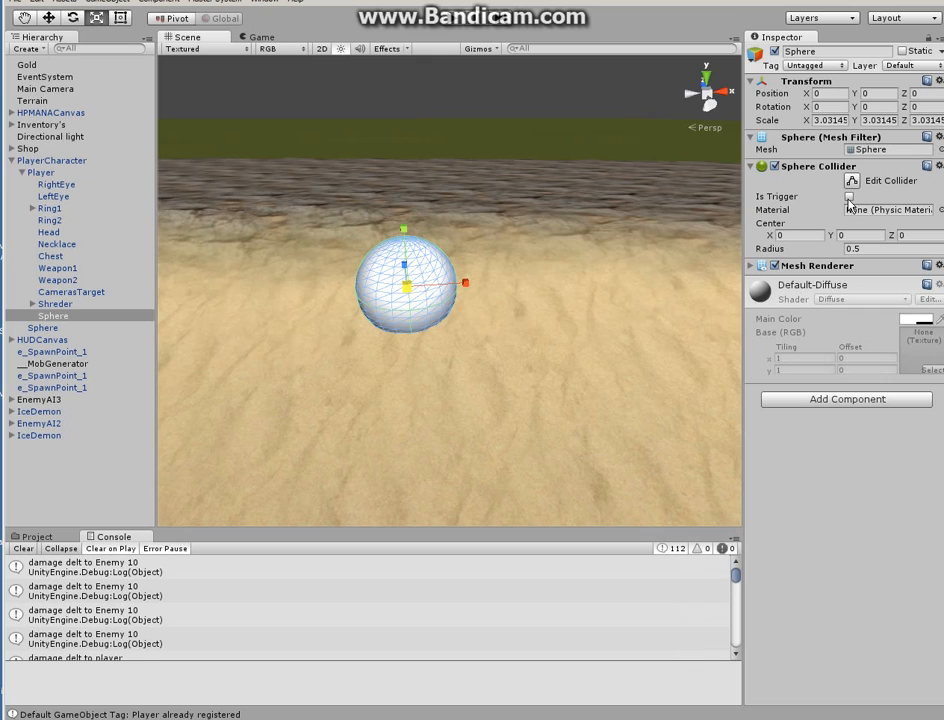
Enable Is Trigger on the child Sphere's Sphere Collider.
{"action": "left_click", "coordinate": [848, 196]}
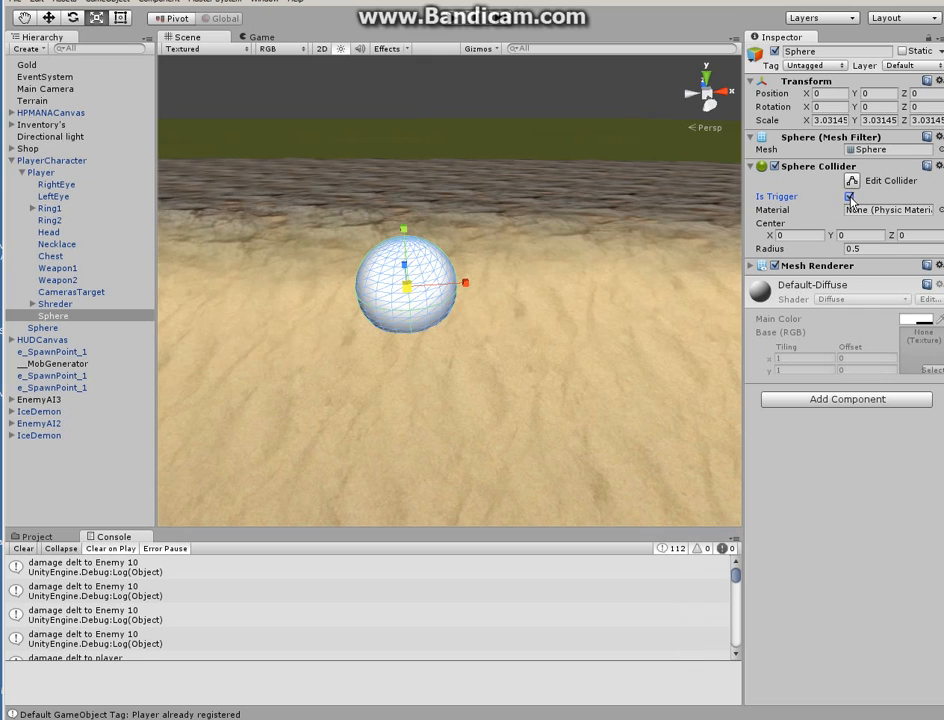
{"action": "left_click", "coordinate": [848, 196]}
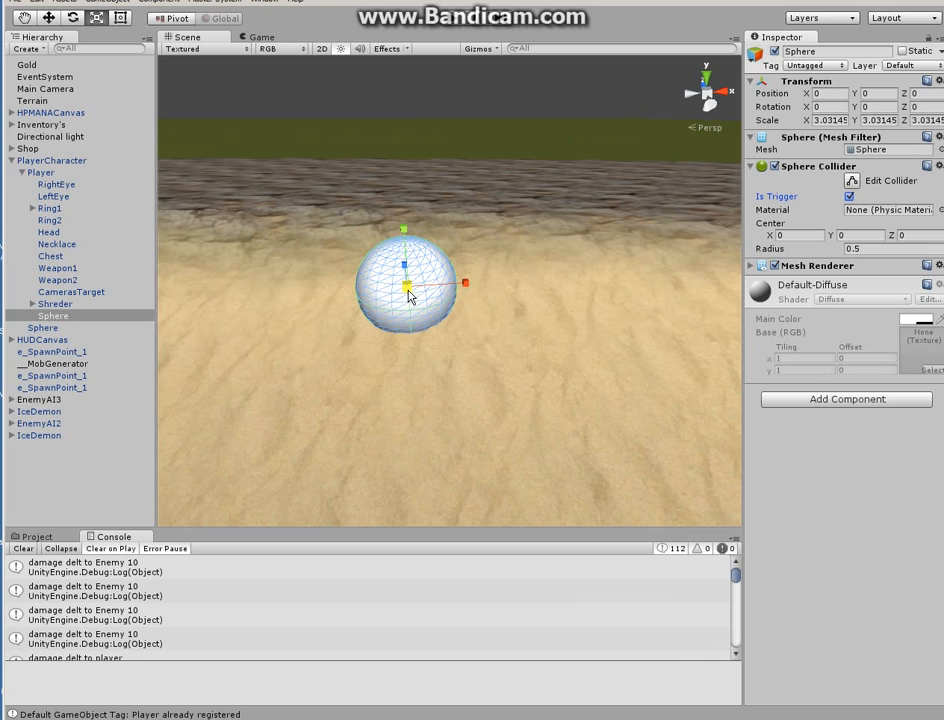
{"action": "mouse_move", "coordinate": [424, 298]}
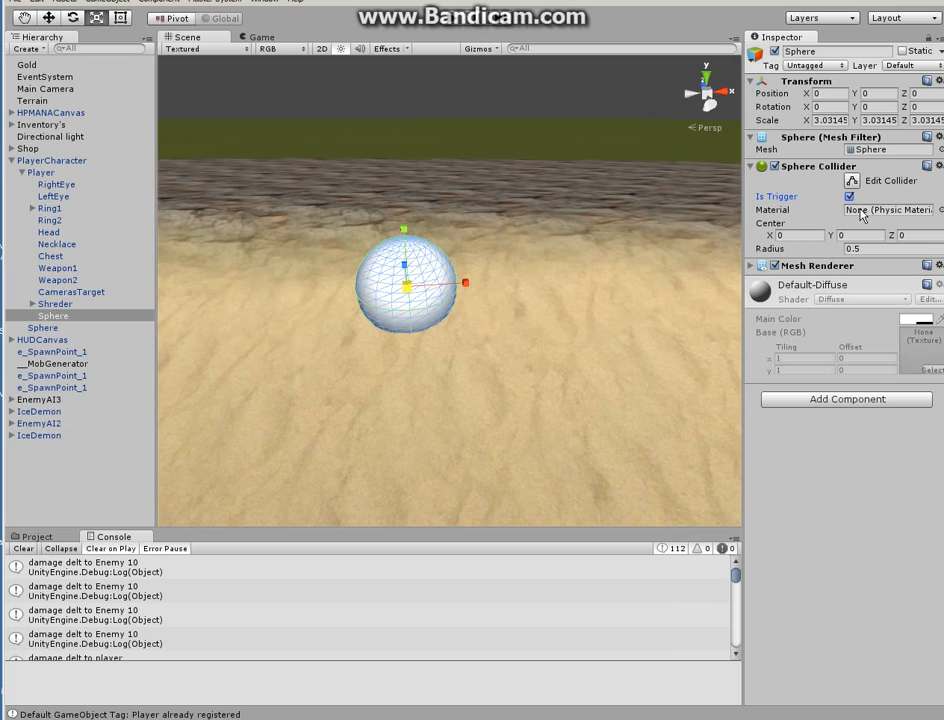
{"action": "mouse_move", "coordinate": [444, 288]}
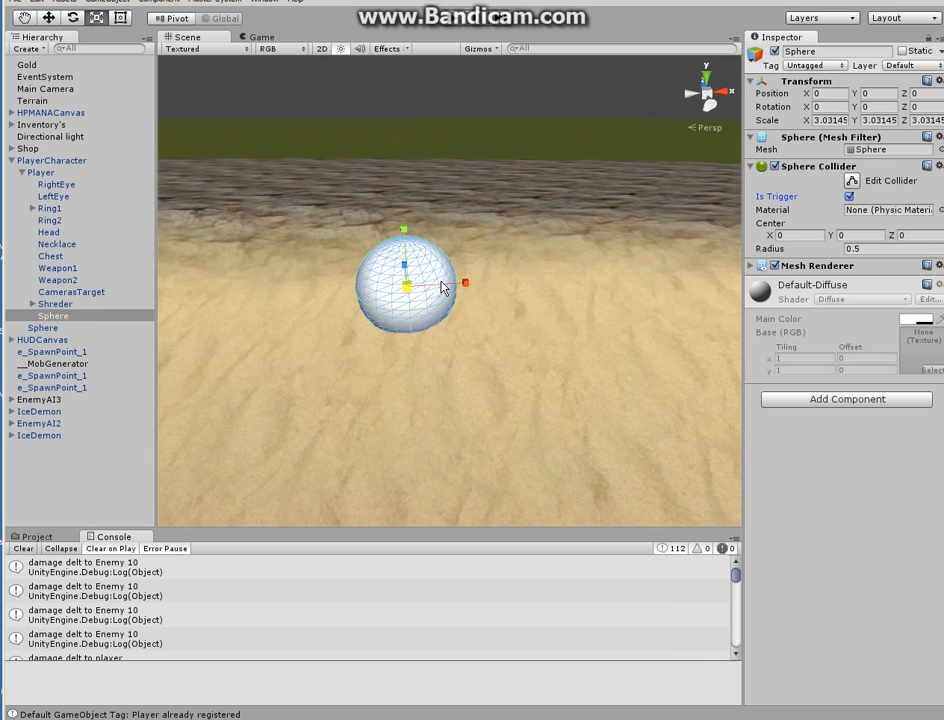
{"action": "mouse_move", "coordinate": [398, 292]}
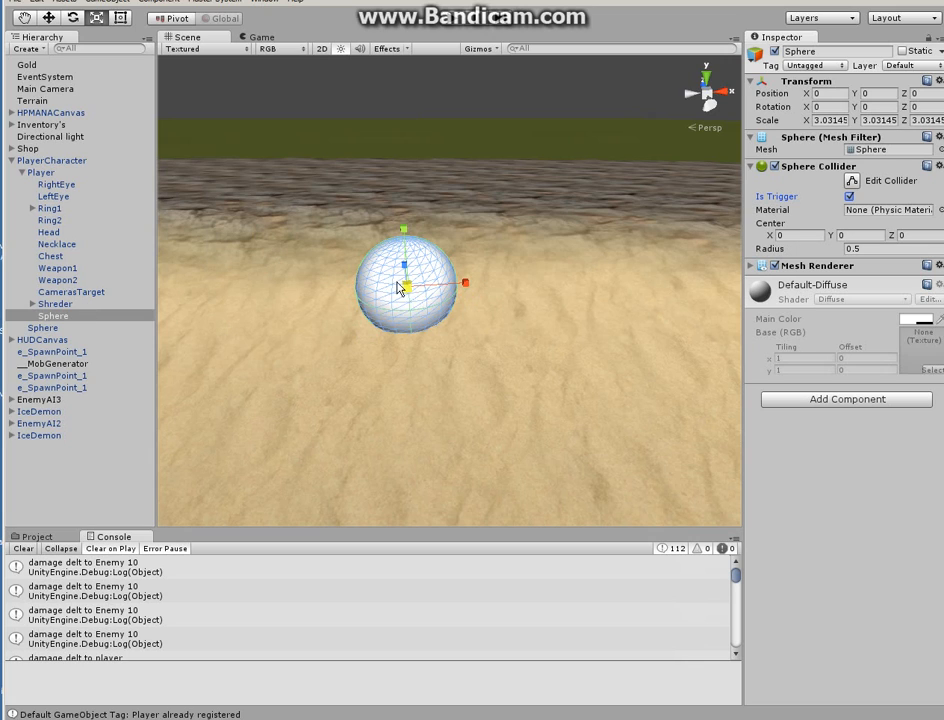
{"action": "mouse_move", "coordinate": [672, 260]}
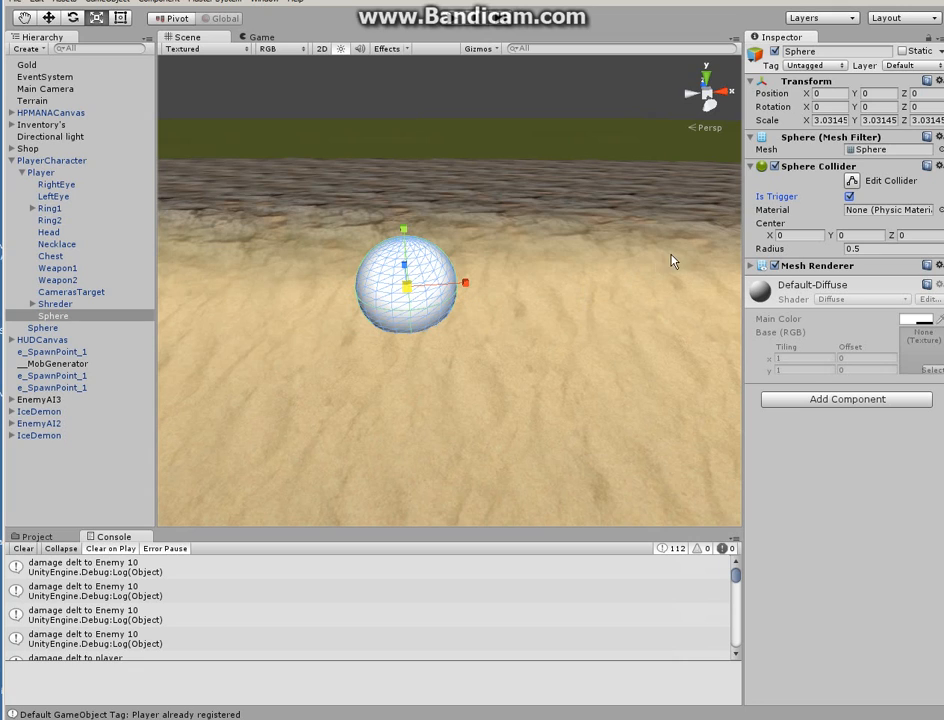
{"action": "mouse_move", "coordinate": [788, 278]}
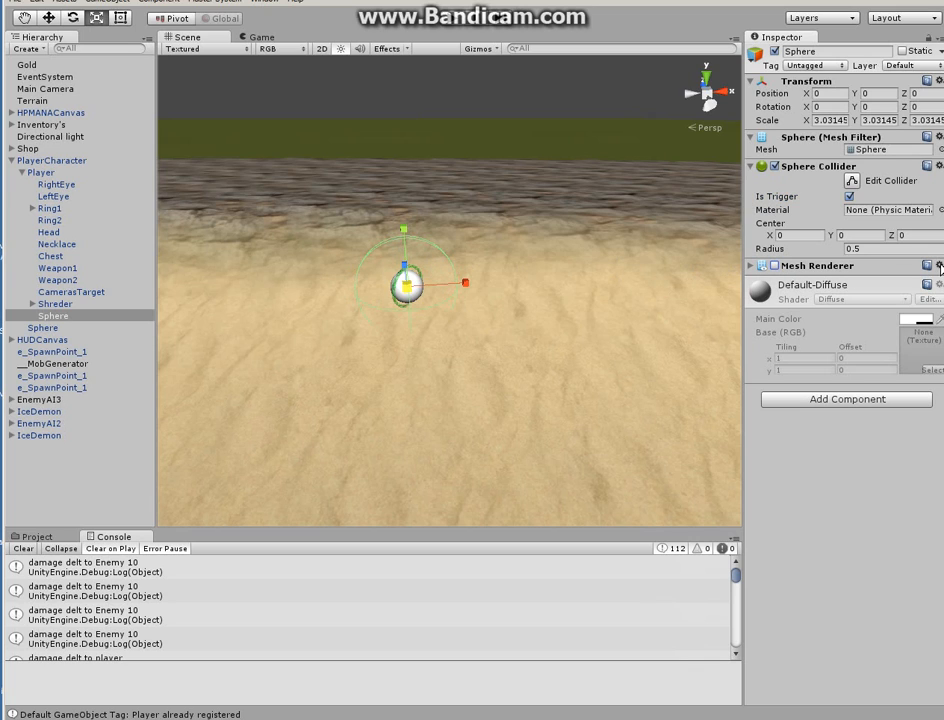
Remove the Mesh Renderer component from the child Sphere, leaving only the trigger collider.
{"action": "left_click", "coordinate": [936, 264]}
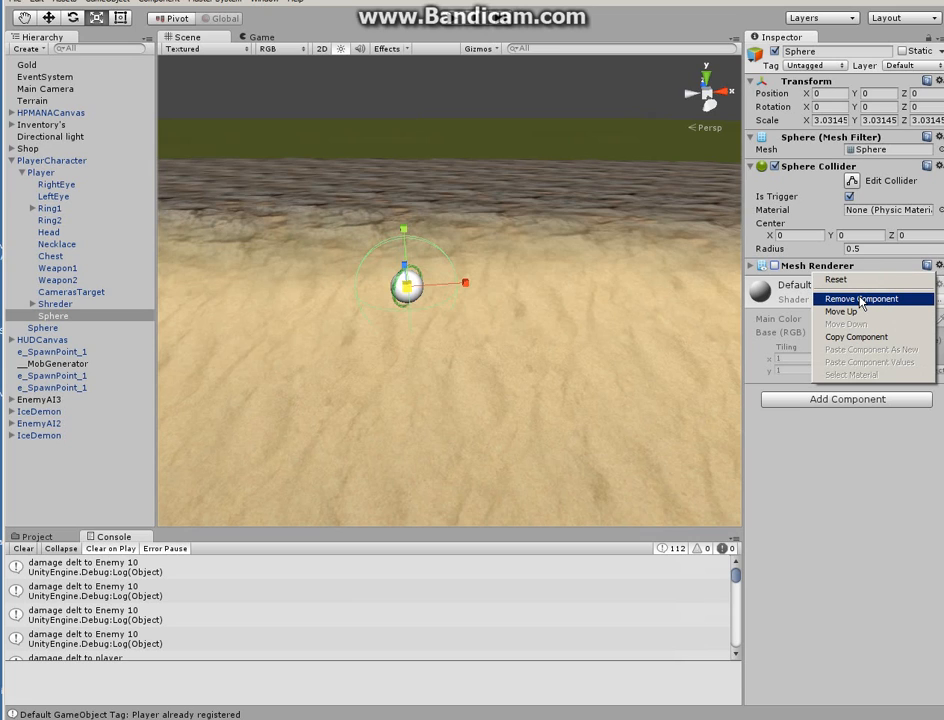
{"action": "left_click", "coordinate": [860, 298]}
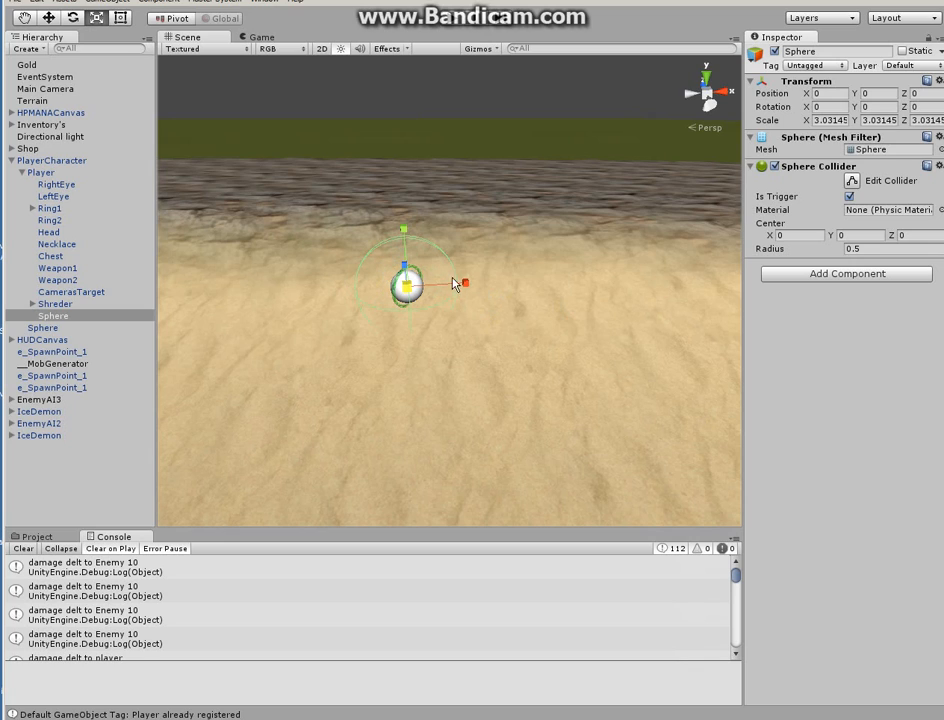
{"action": "mouse_move", "coordinate": [390, 290]}
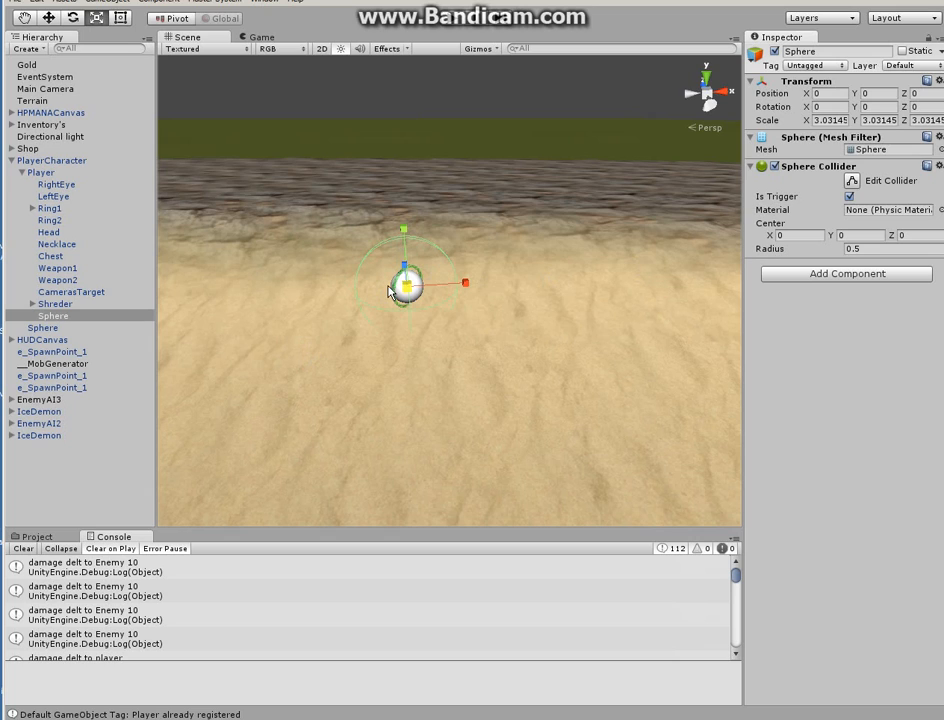
{"action": "mouse_move", "coordinate": [382, 284]}
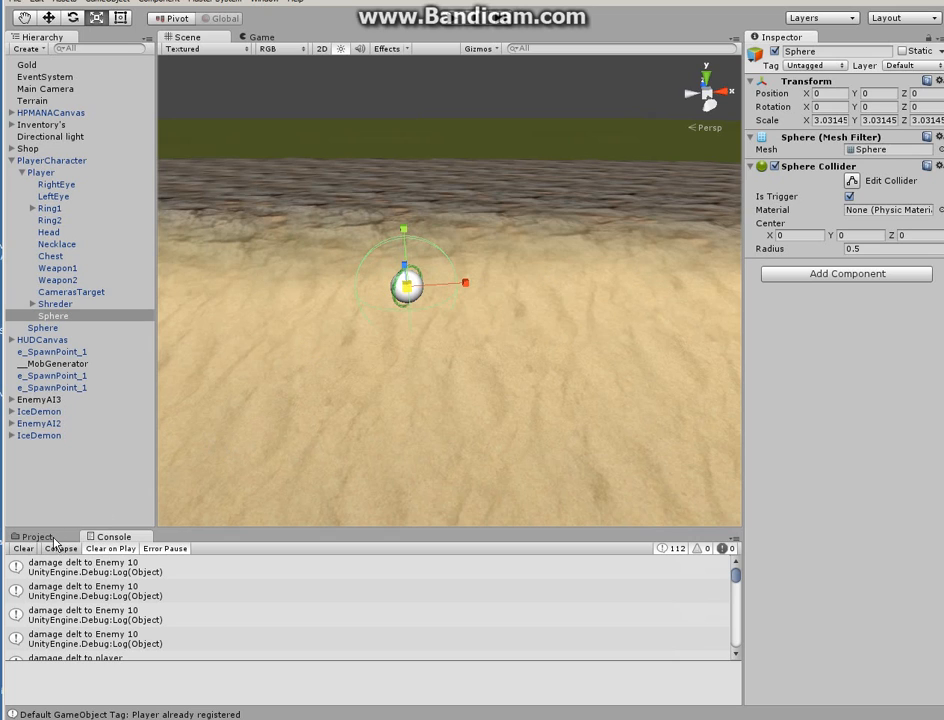
{"action": "left_click", "coordinate": [36, 536]}
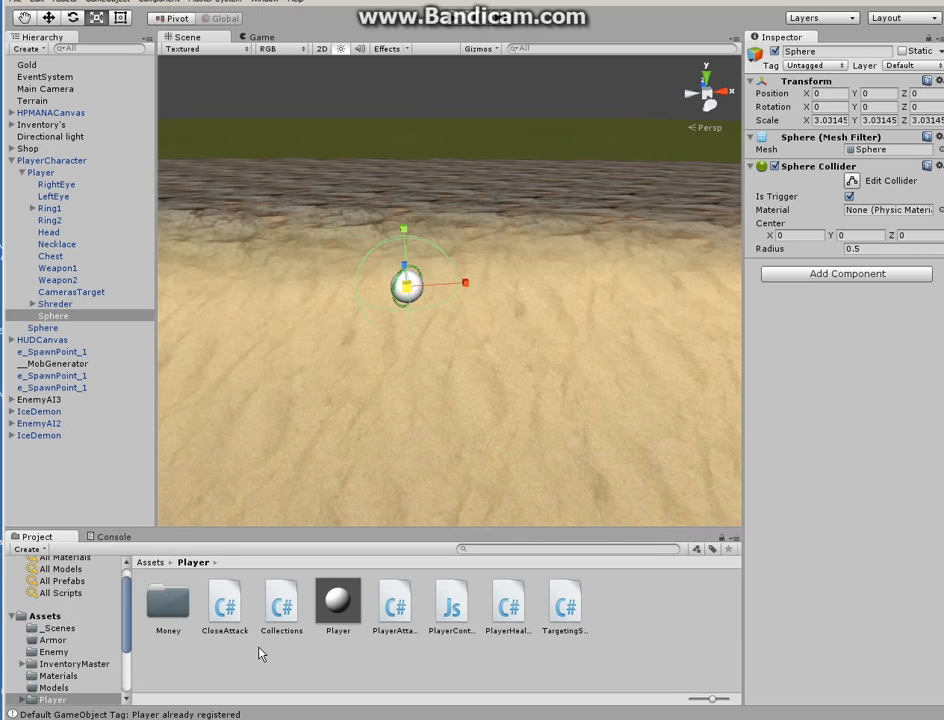
{"action": "mouse_move", "coordinate": [378, 664]}
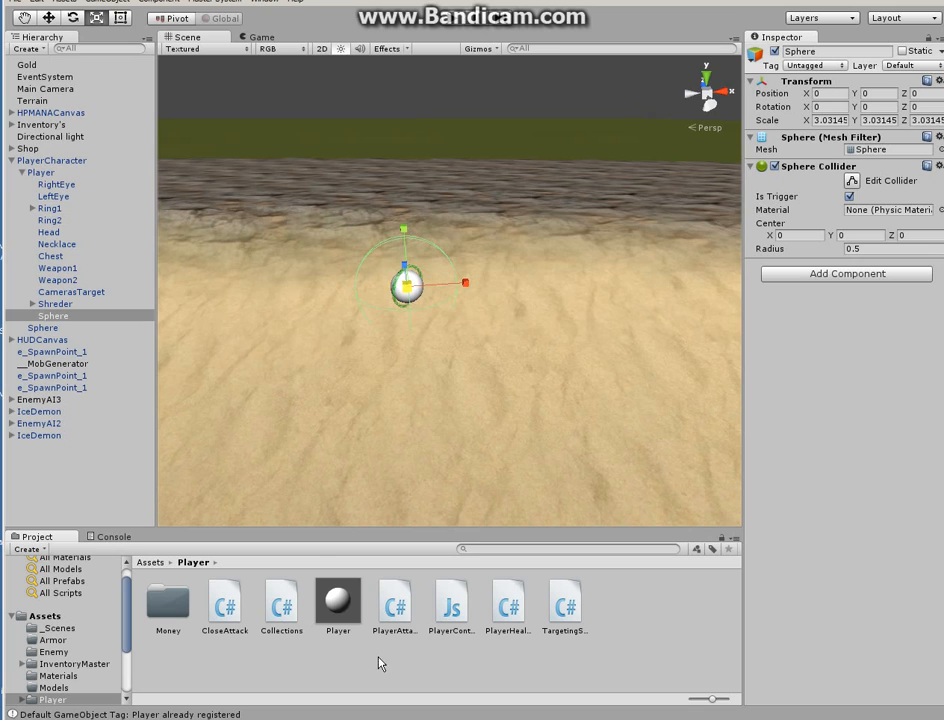
{"action": "mouse_move", "coordinate": [140, 360]}
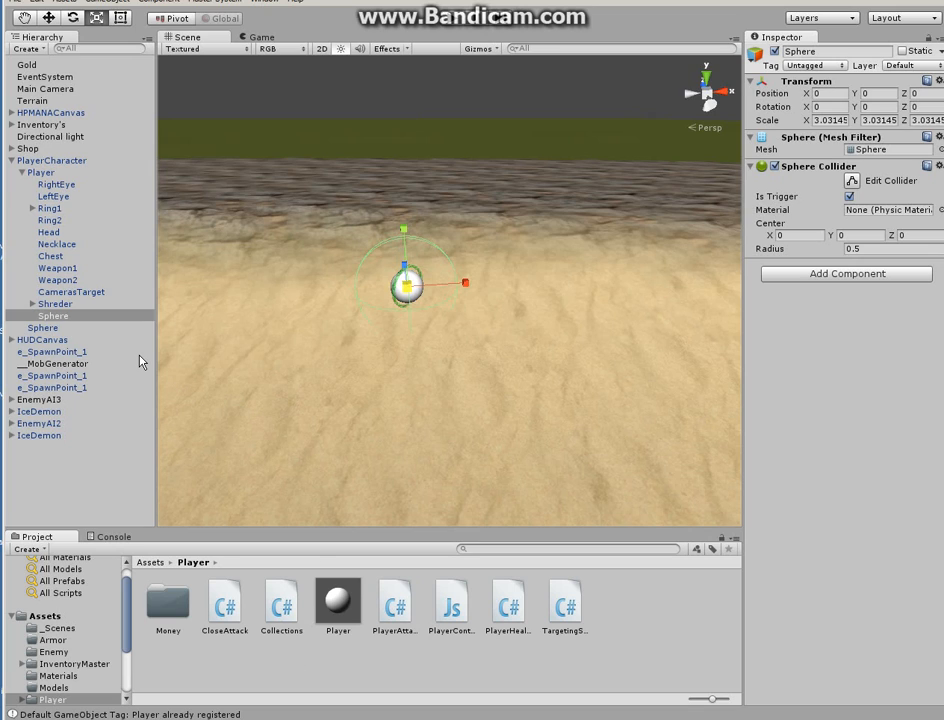
{"action": "mouse_move", "coordinate": [284, 608]}
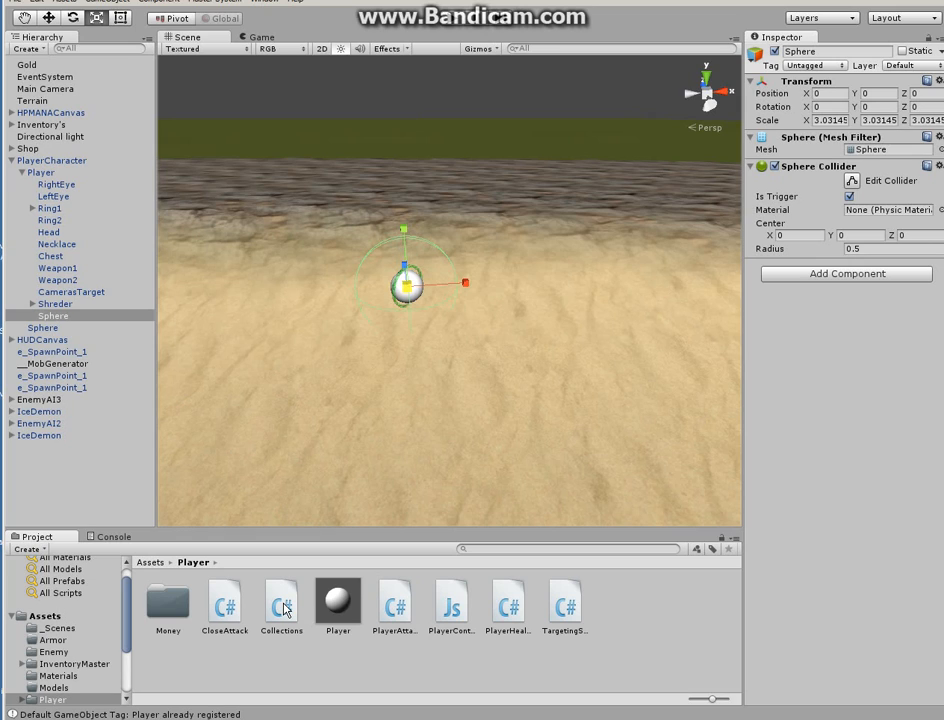
{"action": "mouse_move", "coordinate": [510, 620]}
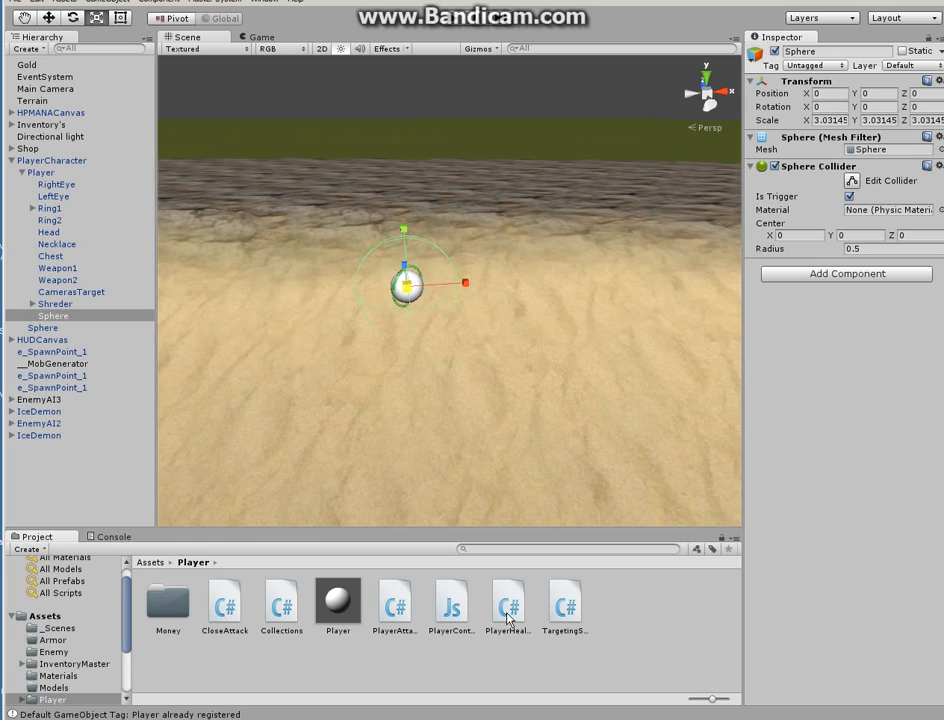
{"action": "mouse_move", "coordinate": [370, 430]}
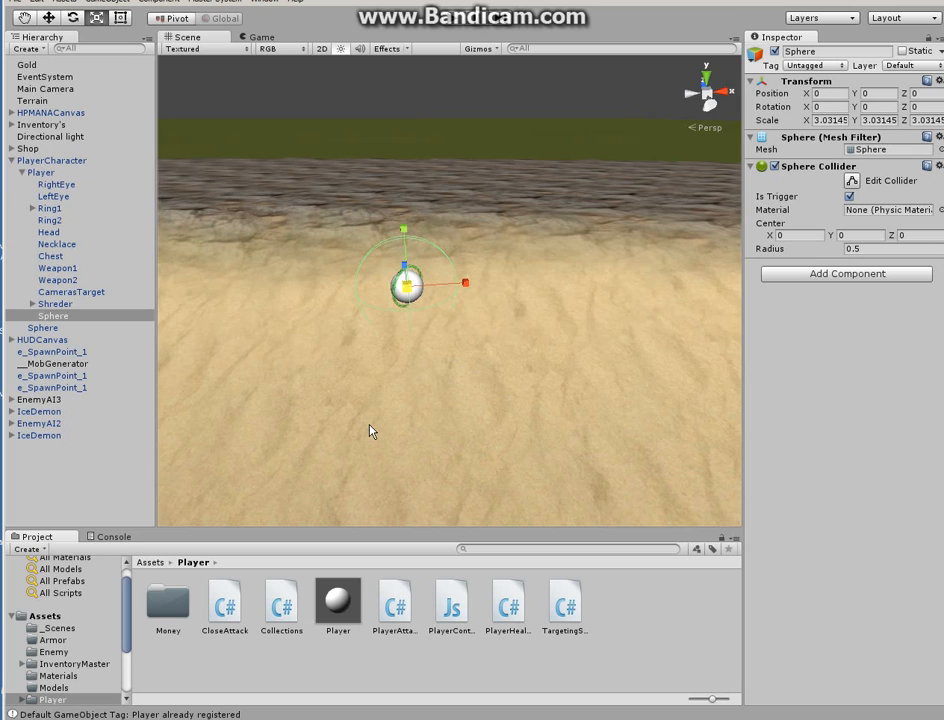
{"action": "mouse_move", "coordinate": [468, 400]}
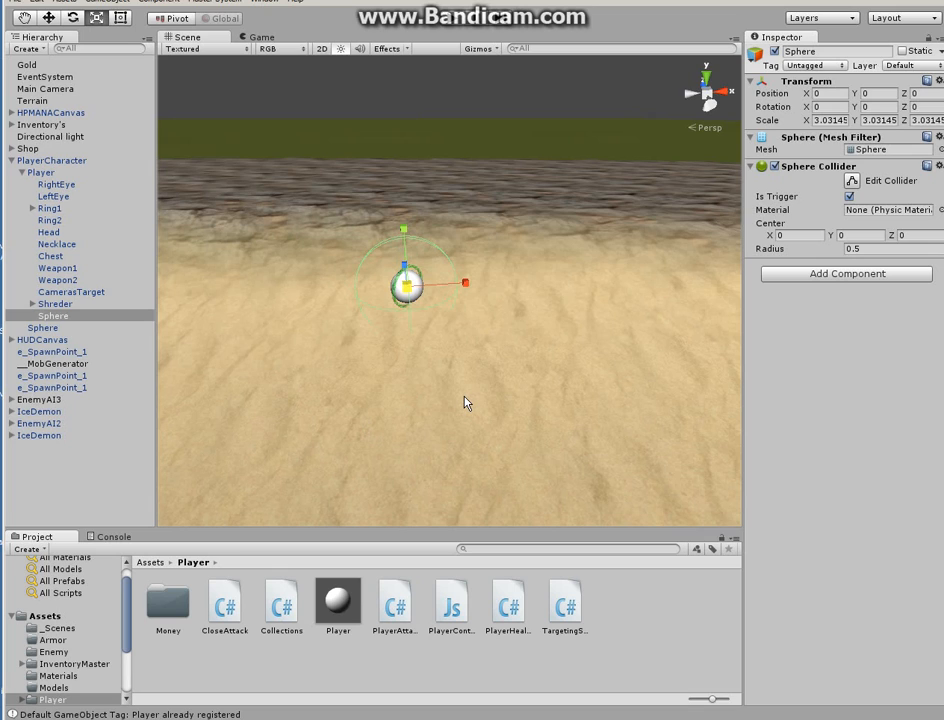
{"action": "mouse_move", "coordinate": [512, 608]}
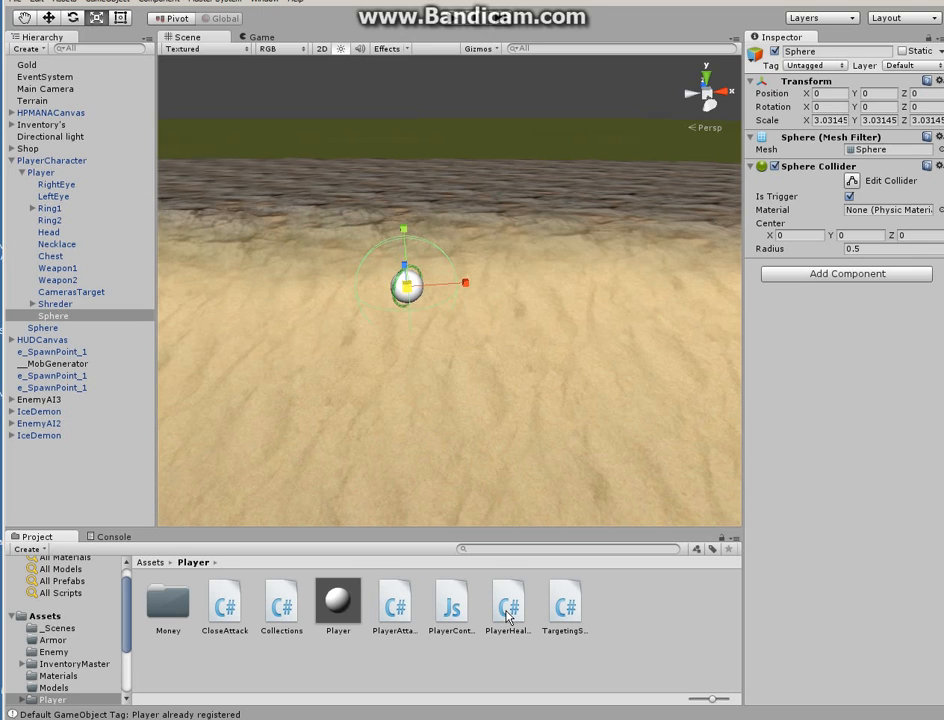
Open the CloseAttack script from Assets > Player in MonoDevelop.
{"action": "left_click", "coordinate": [508, 604]}
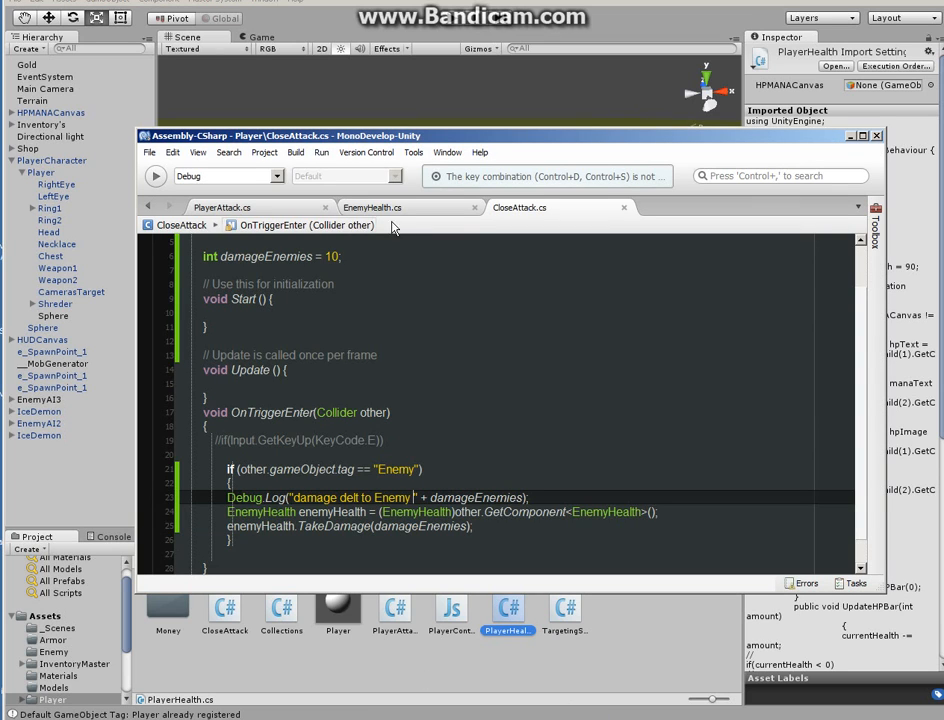
Switch from CloseAttack.cs to the EnemyHealth.cs tab showing its health fields and Awake setup.
{"action": "left_click", "coordinate": [372, 206]}
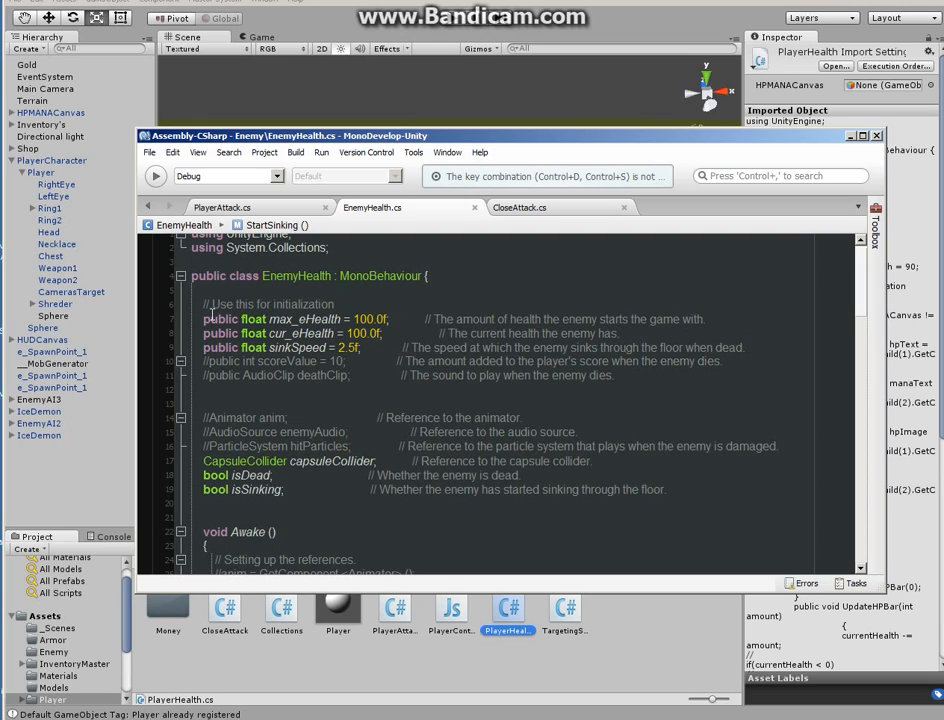
{"action": "mouse_move", "coordinate": [344, 210]}
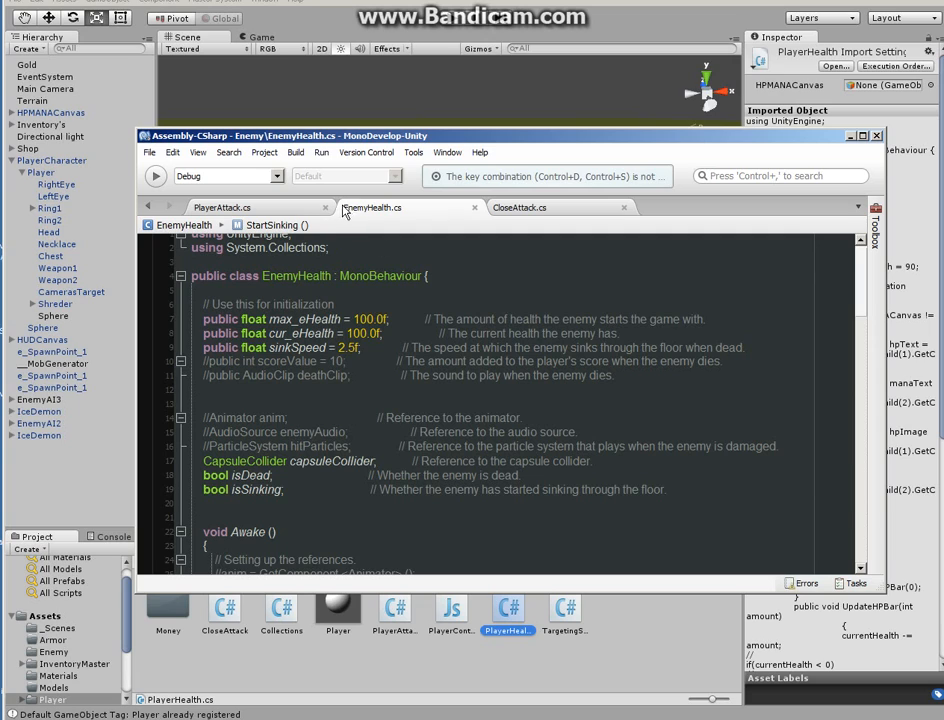